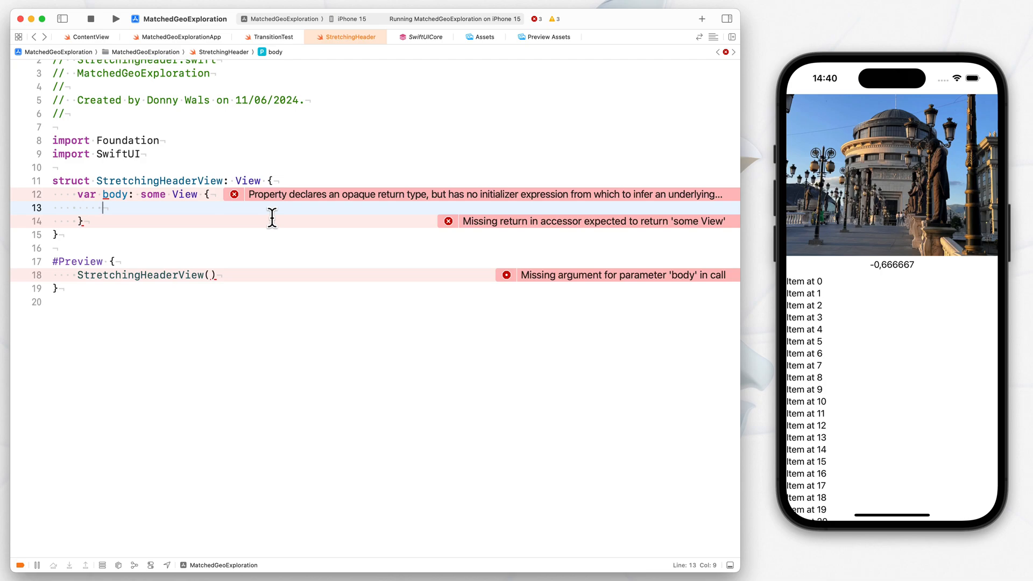
mouse_move(494, 264)
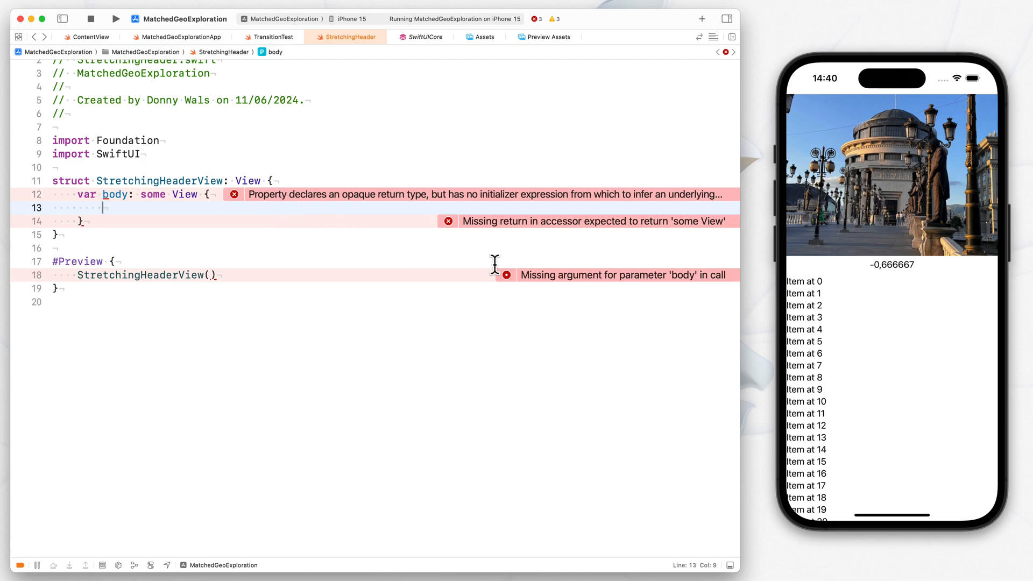
Step: Scroll to StretchingHeaderView and insert a blank line above its body property
scroll("down", 3)
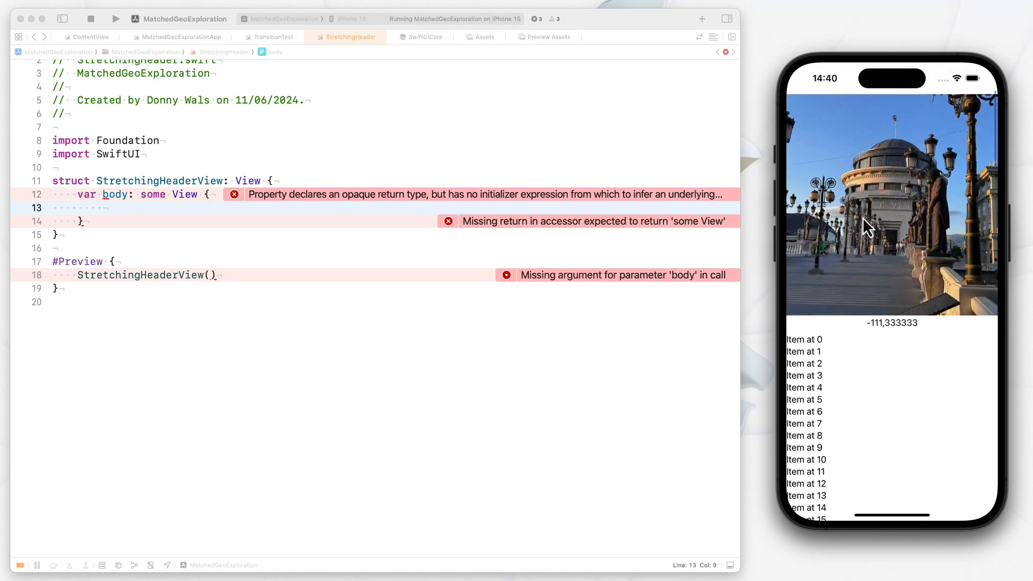
scroll("down", 3)
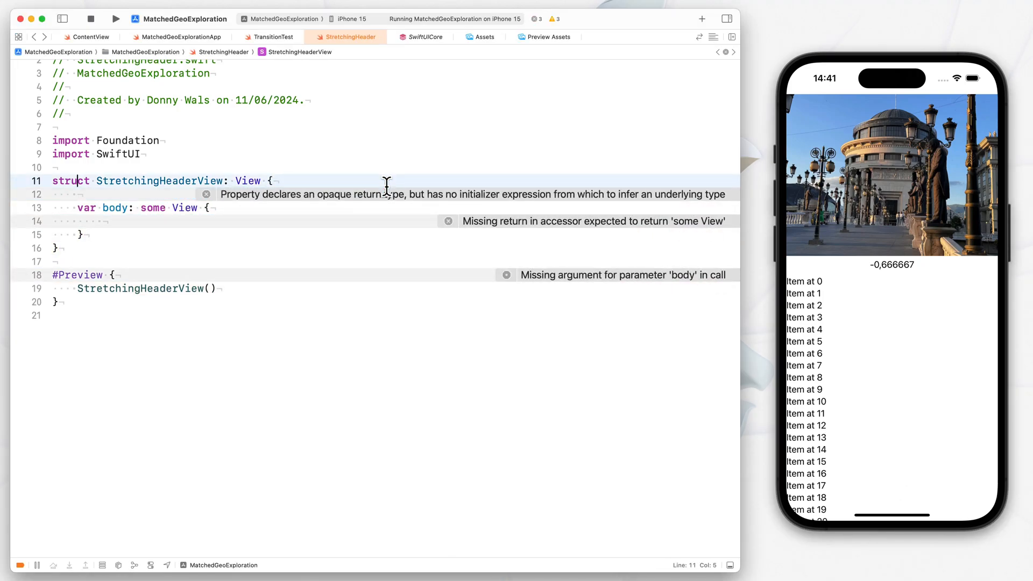
type("@State")
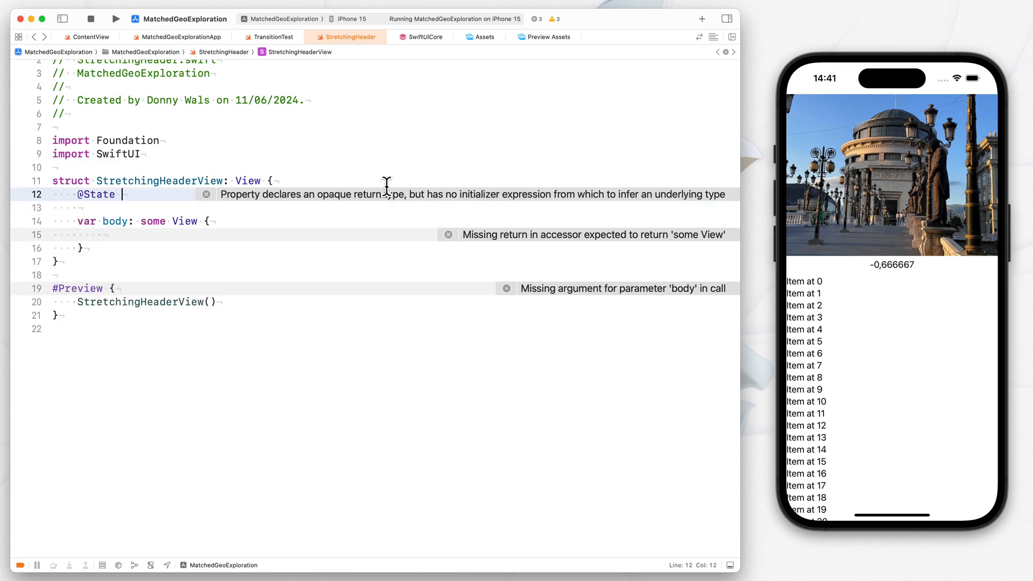
type("var")
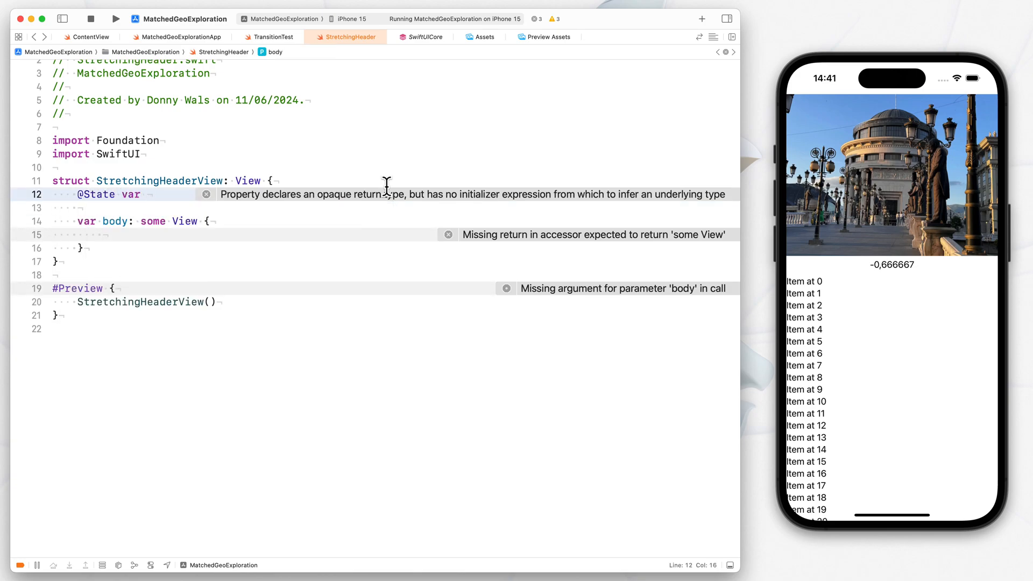
type("private o")
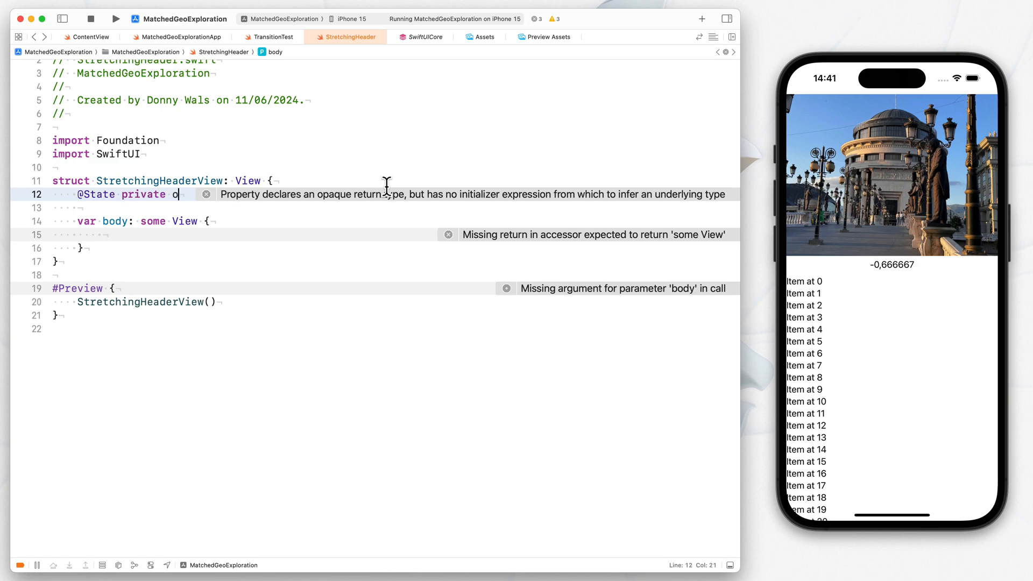
type("ffset")
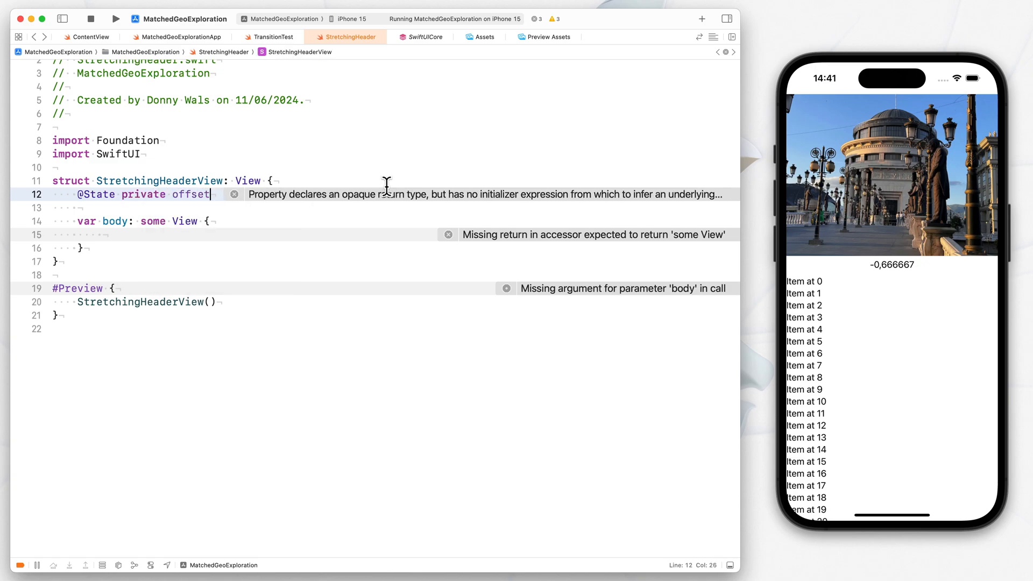
type(": CGFloat = 0")
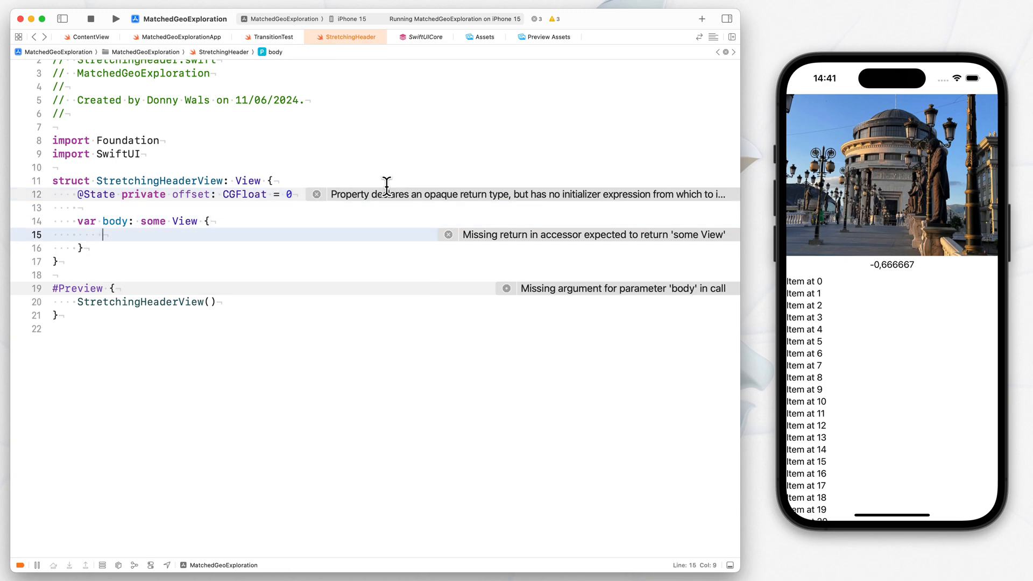
type("ZStack")
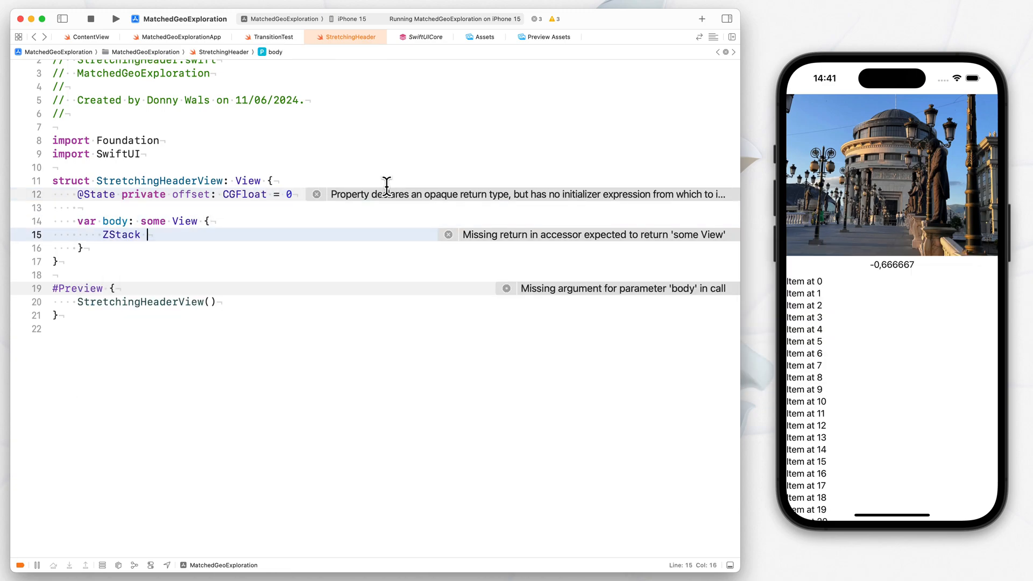
type("(alignment: .top) {")
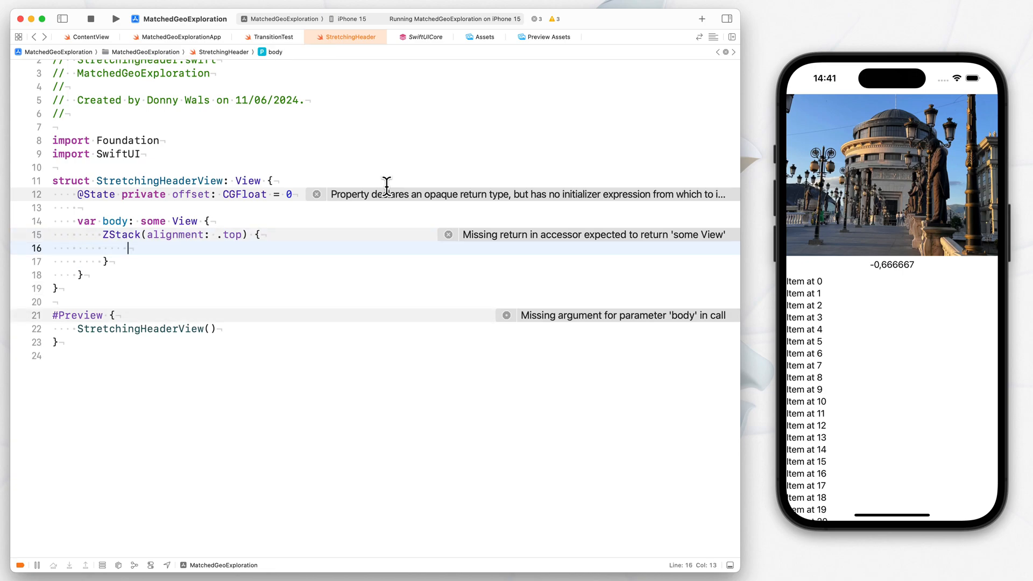
Step: Add Image(.photo).resizable().aspectRatio(contentMode: .fill) inside the ZStack
type("Image")
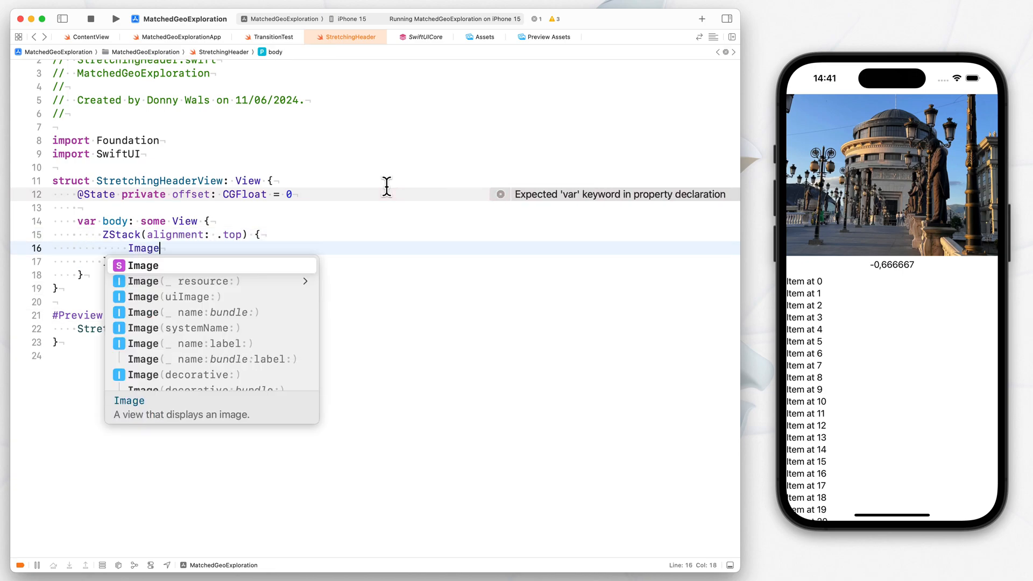
type("(.photo")
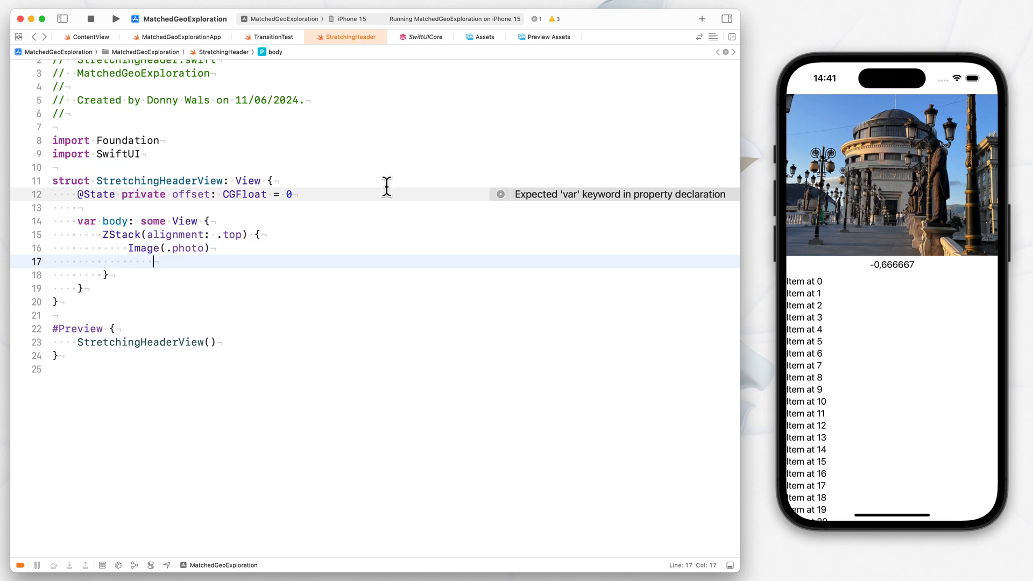
type(".resizable(")
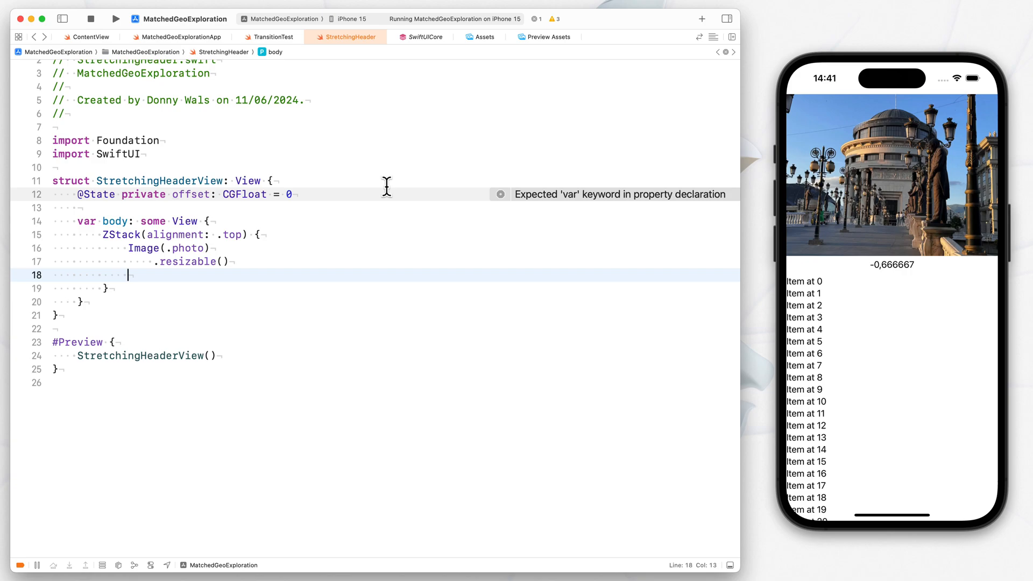
type(".aspectRatio(contentMode: .fill")
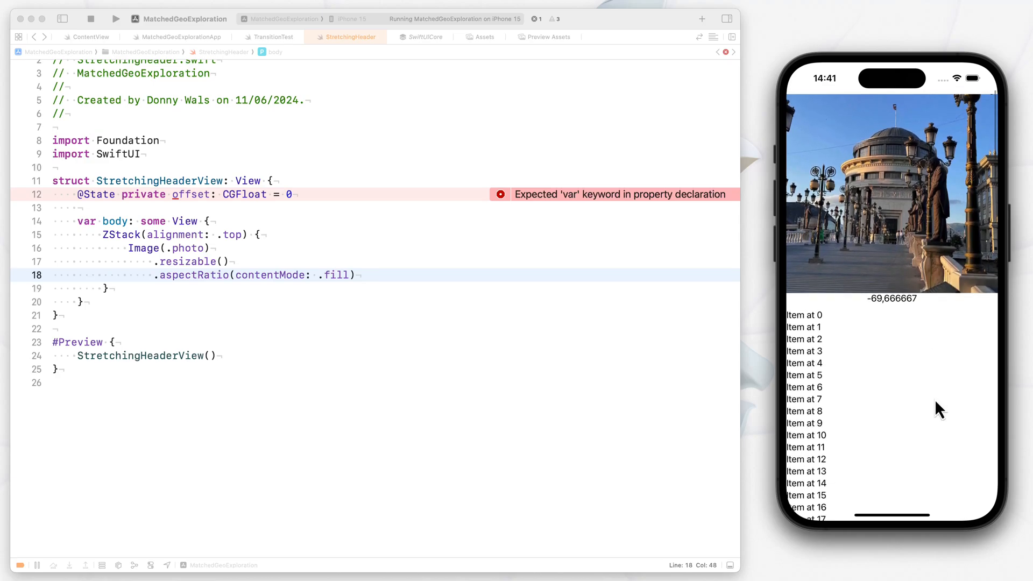
scroll("down", 3)
type(".fr")
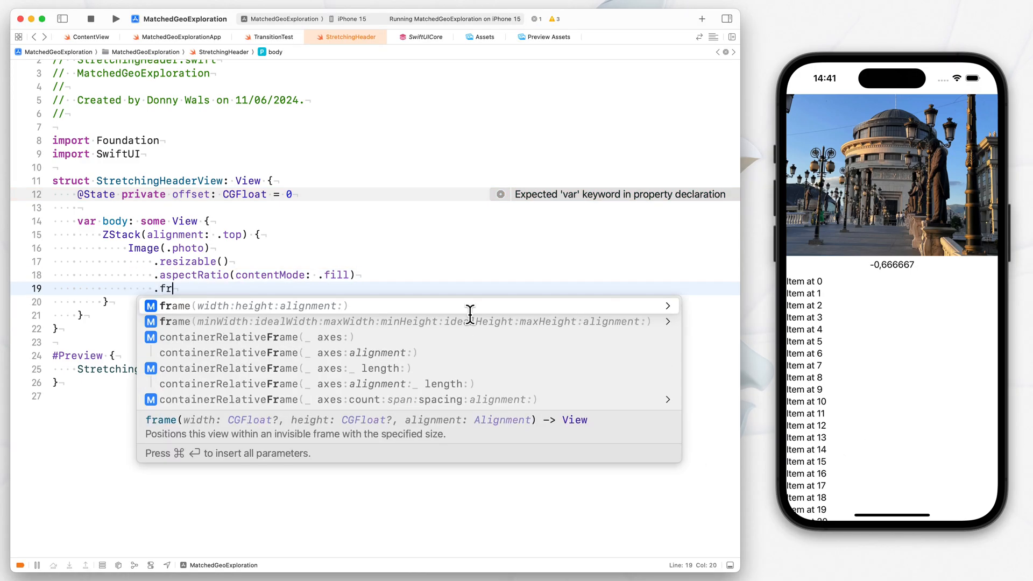
Step: Set the photo frame height to 300 + max(0, -offset) and add 'var' to the offset declaration
type("ameheight: CGFloat?)")
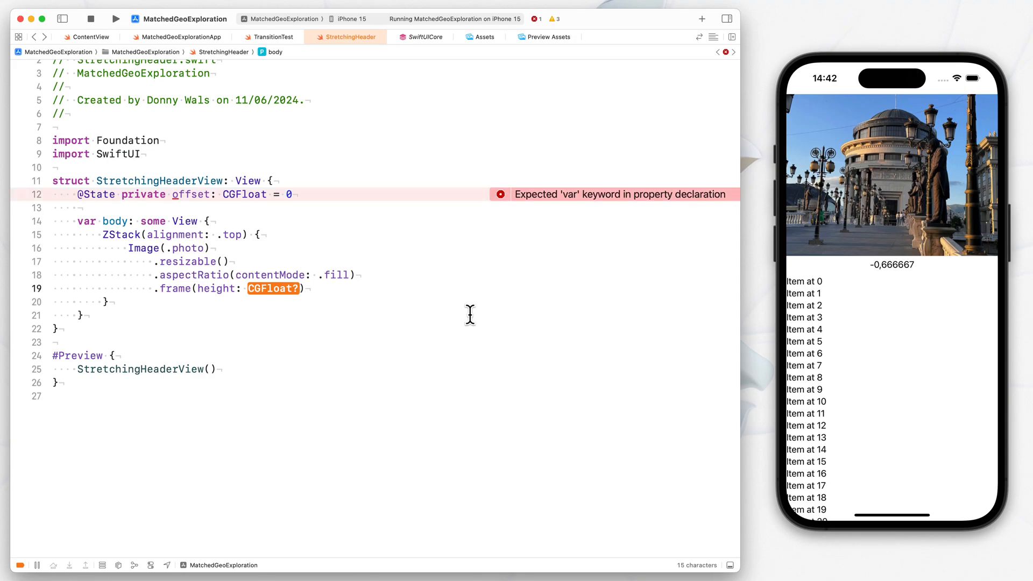
left_click(173, 194)
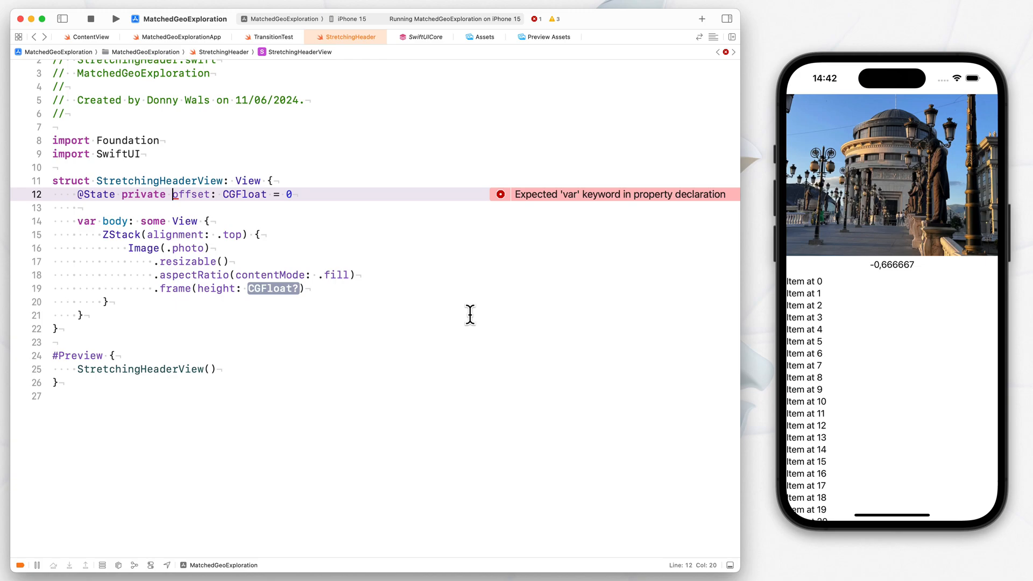
type("var")
left_click(230, 289)
type("300, max")
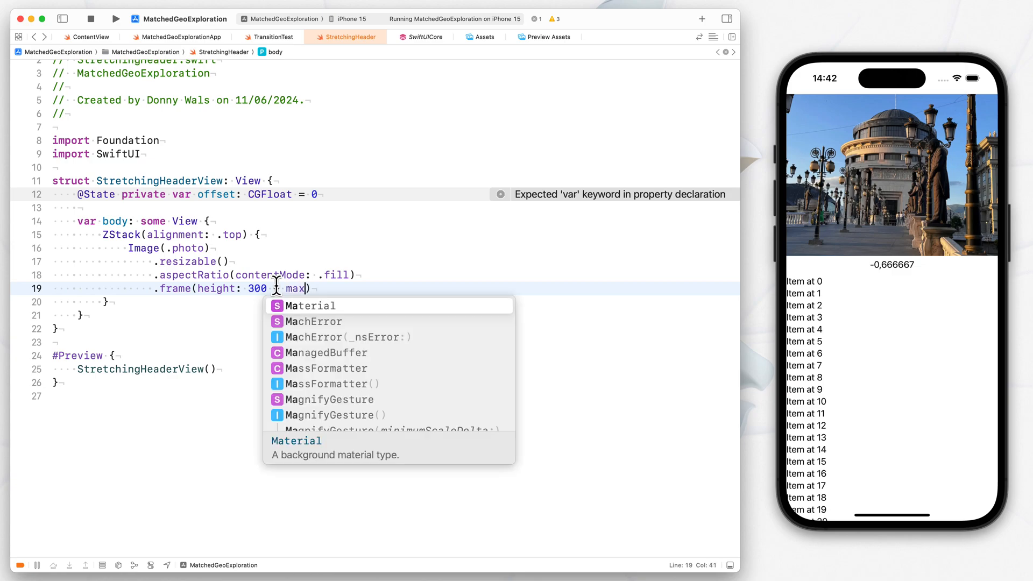
type("(0, -offset")
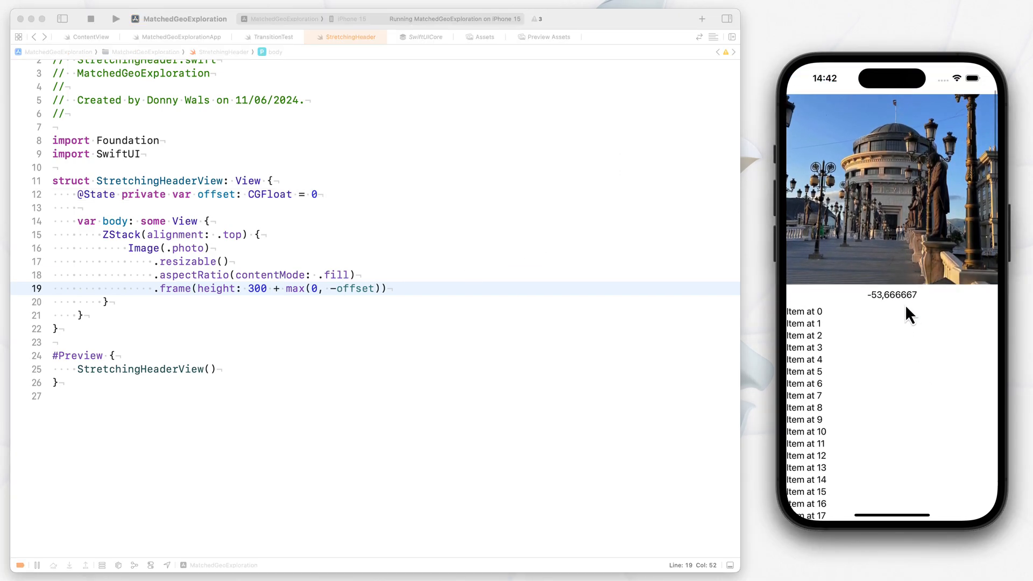
scroll("down", 3)
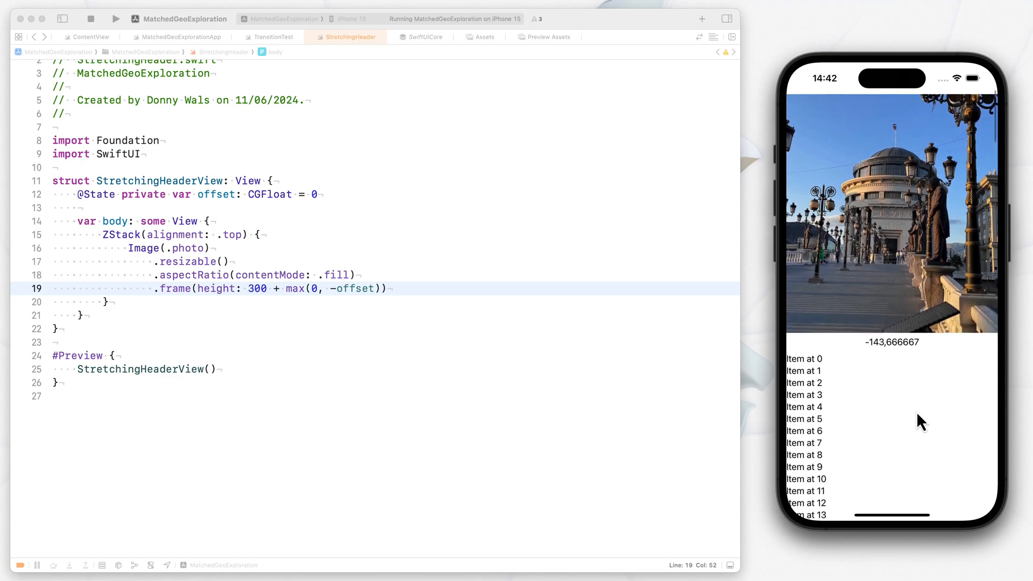
scroll("down", 3)
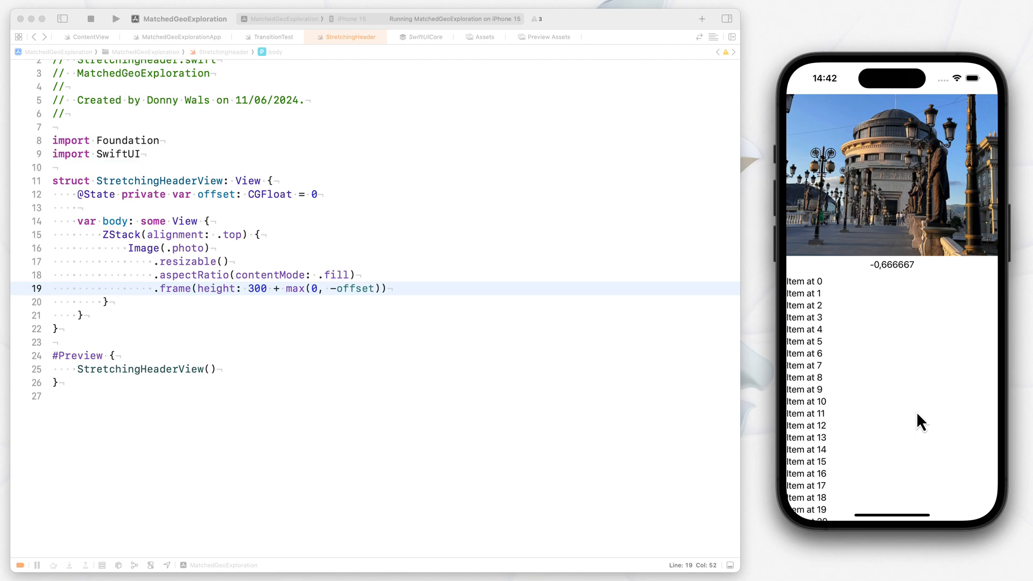
scroll("down", 3)
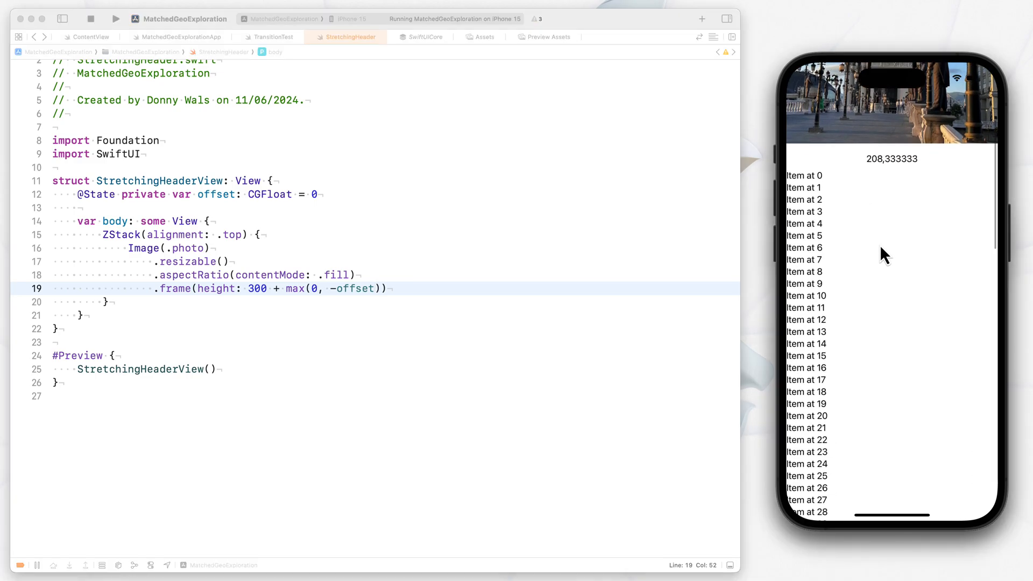
scroll("down", 3)
type(".cl")
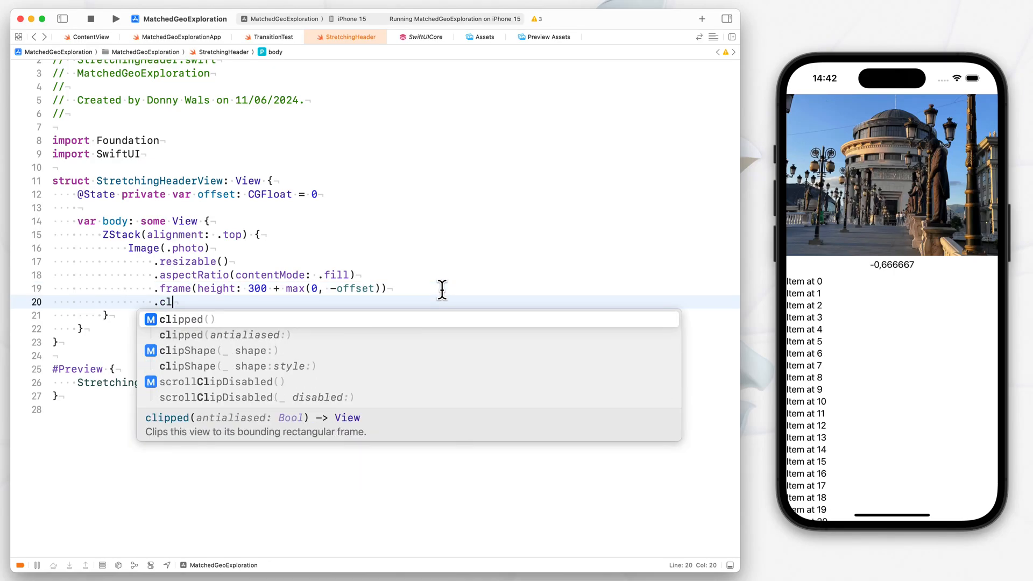
type("i")
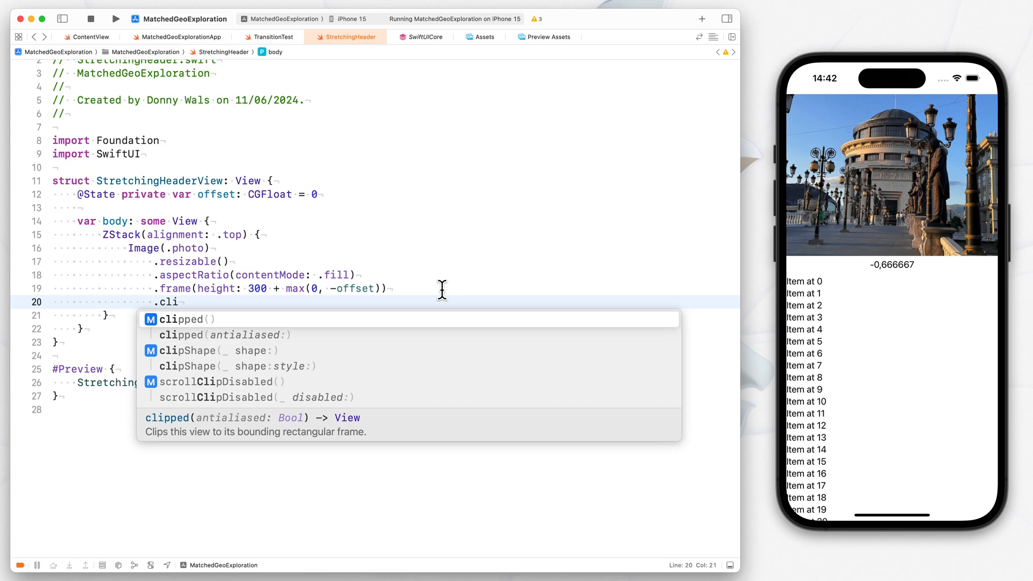
type("pped(")
type(".")
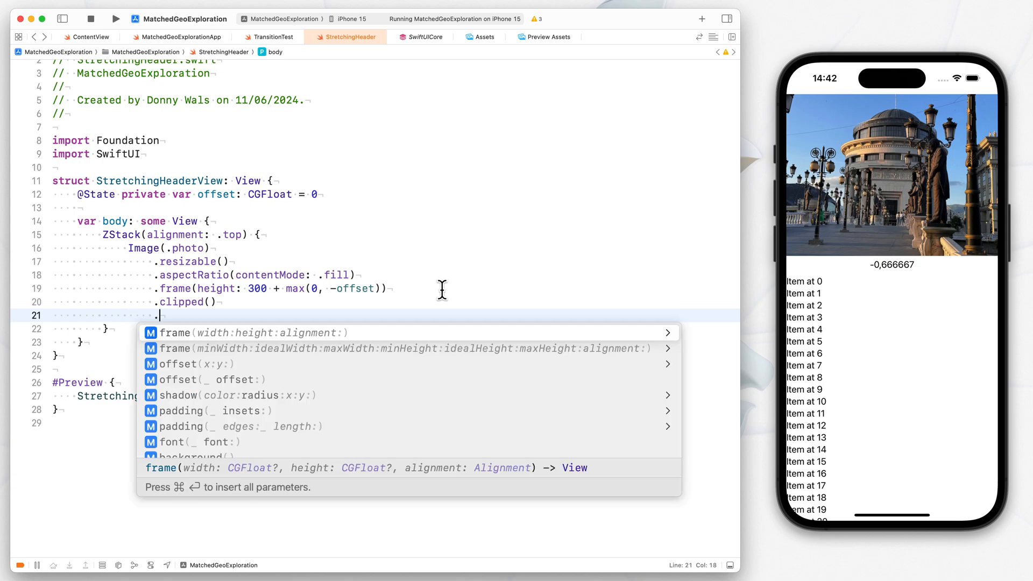
type("transformEffect(transform: CGAffineTransform")
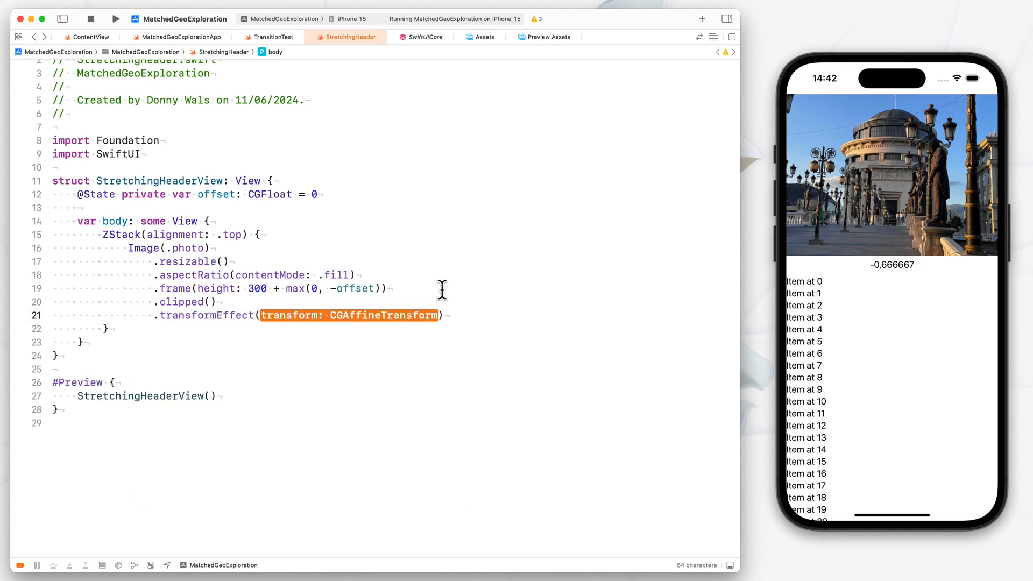
type(".init(")
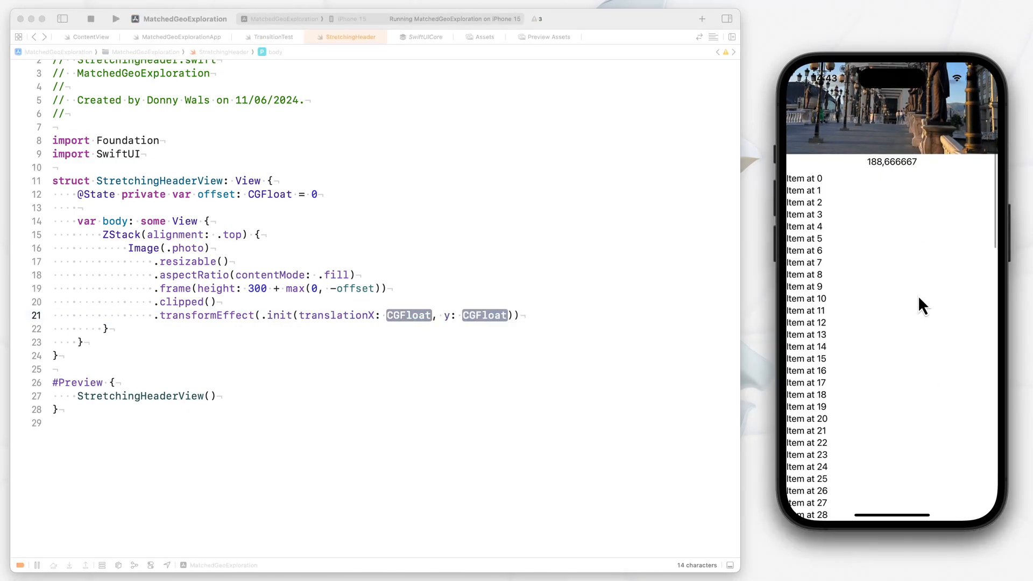
scroll("down", 3)
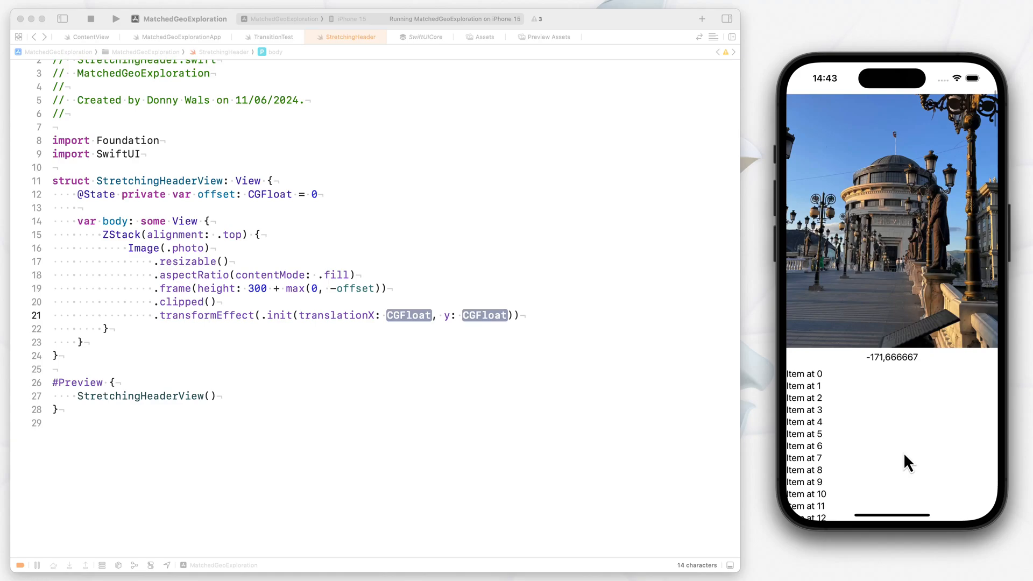
scroll("up", 3)
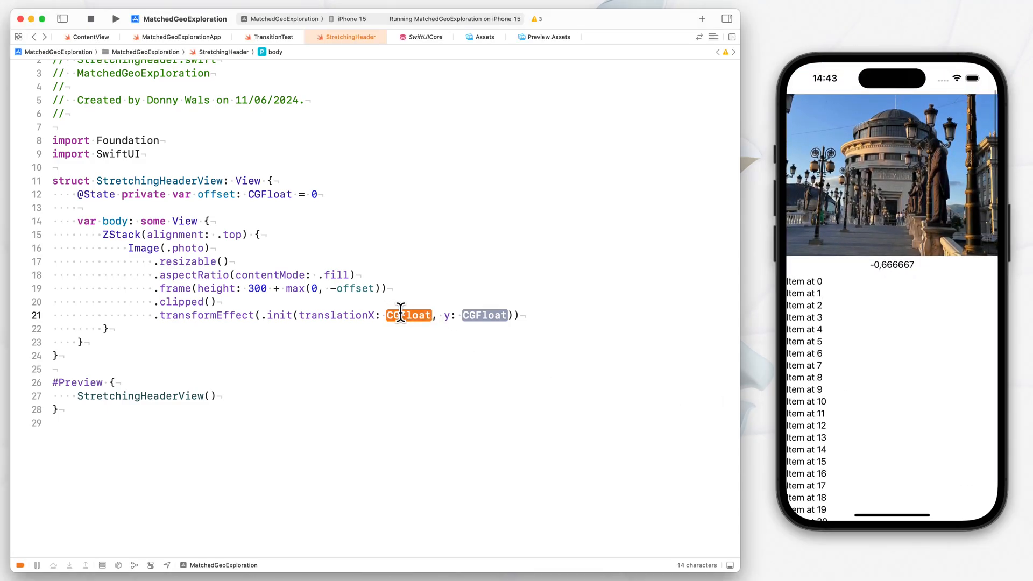
Step: Set transformEffect to translationX 0, y -(max(0, offset)), then begin a ScrollView below
type("0")
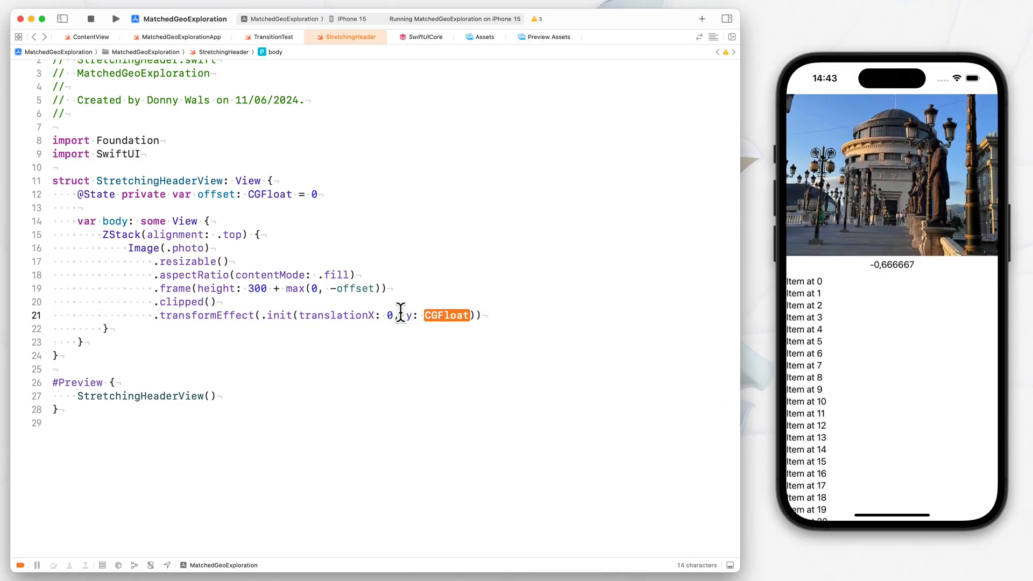
type("-")
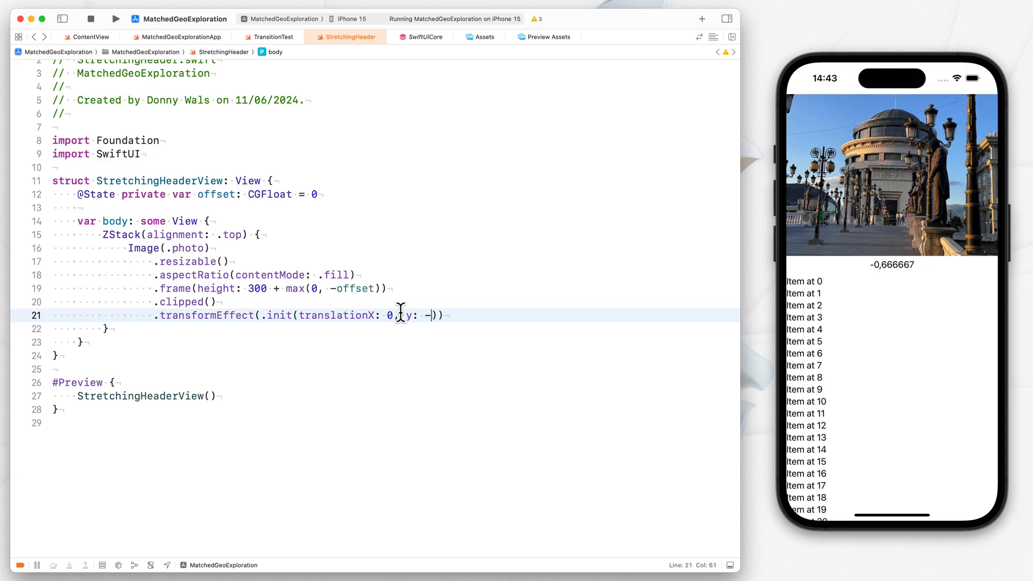
type("(max)")
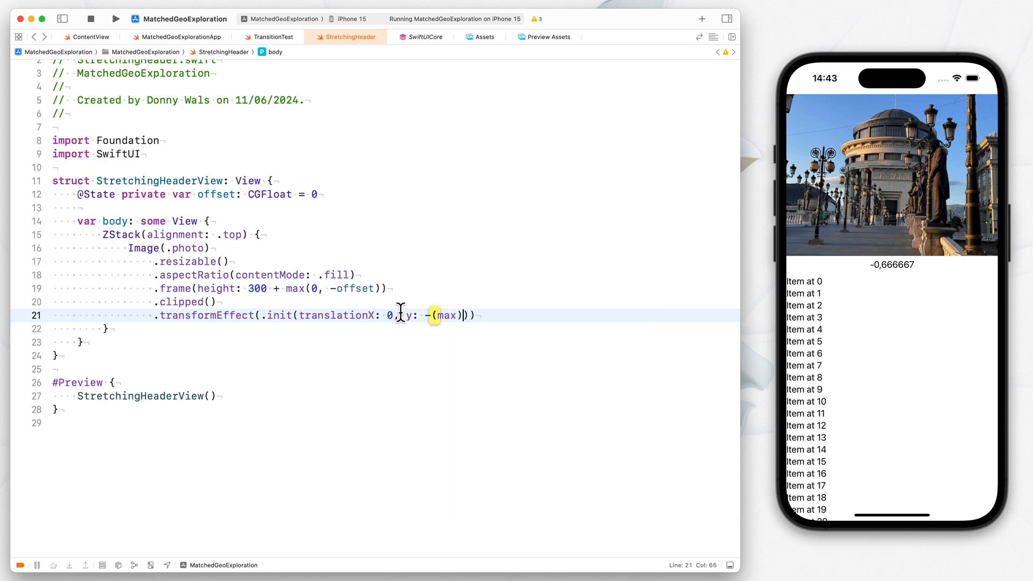
type("(0,")
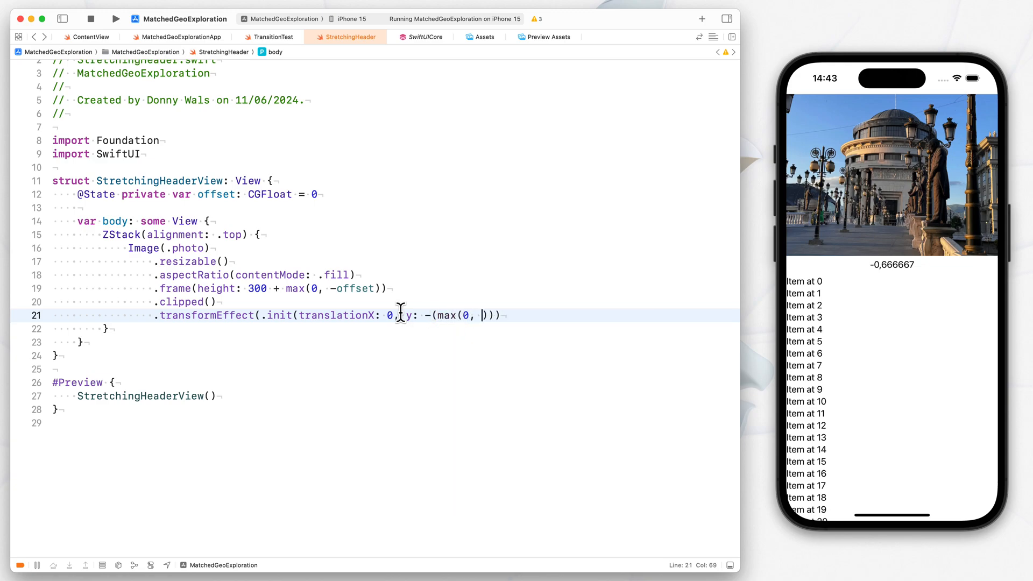
type("pos")
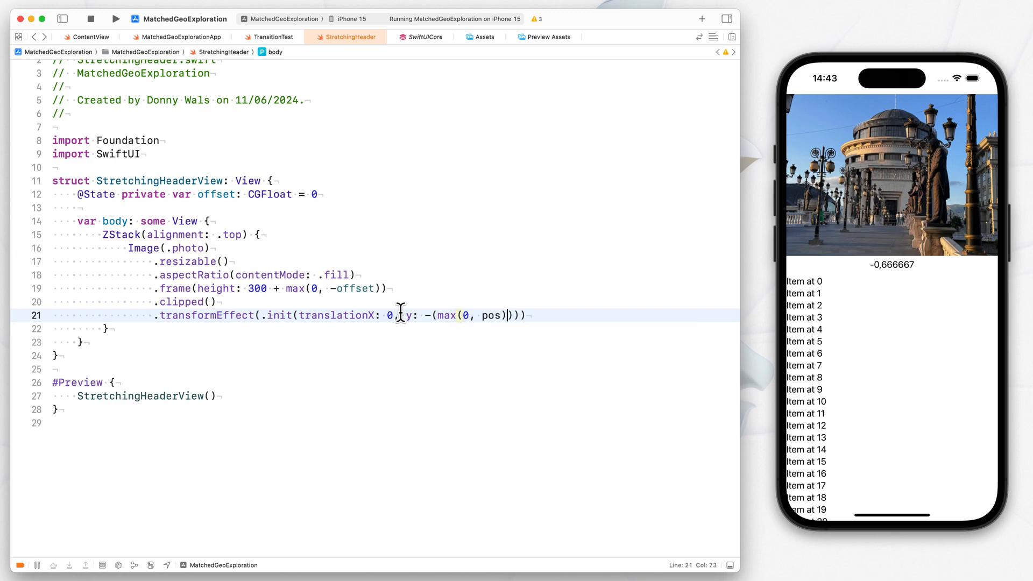
type("))")
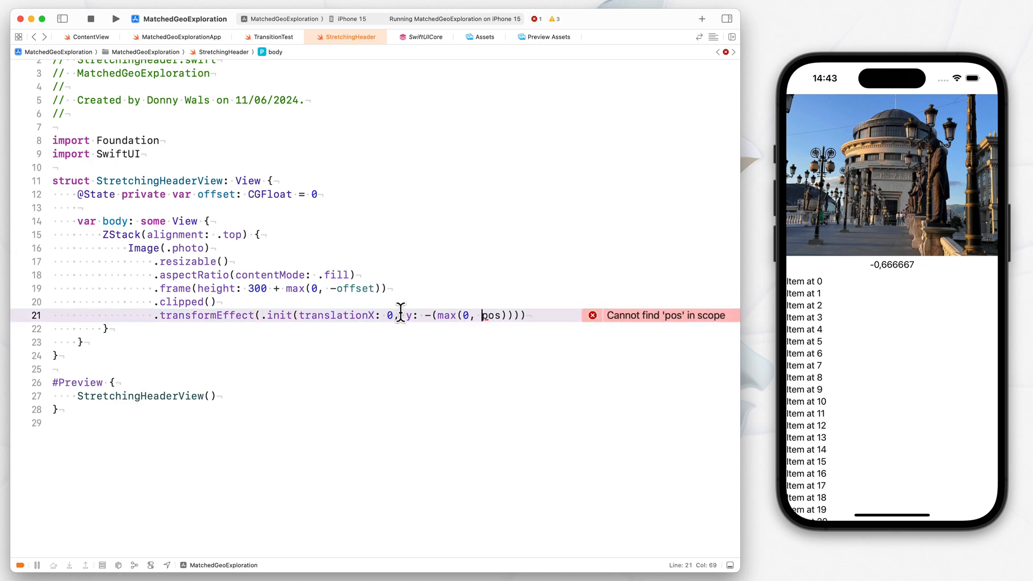
type("offset")
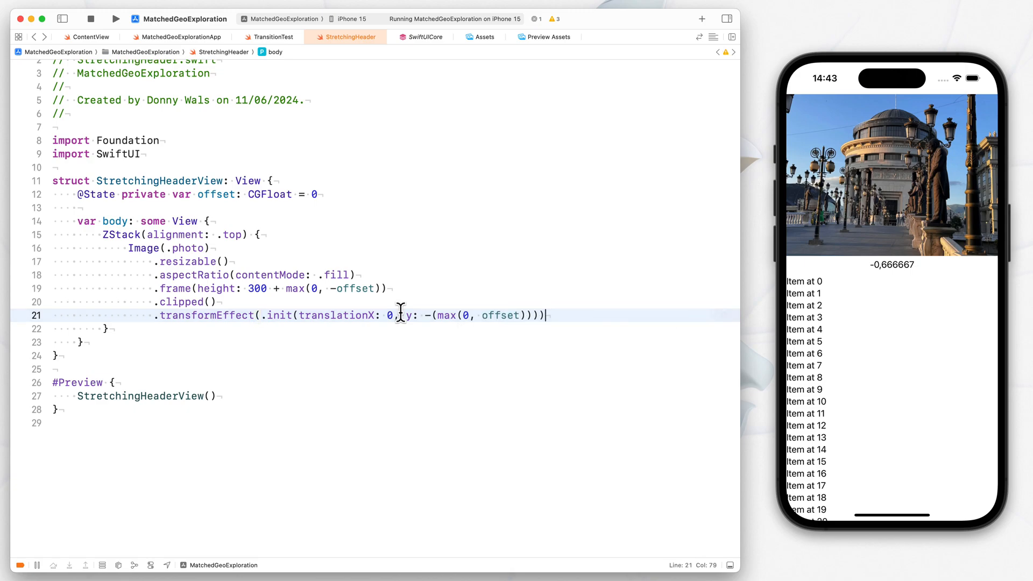
type("ScrollView {")
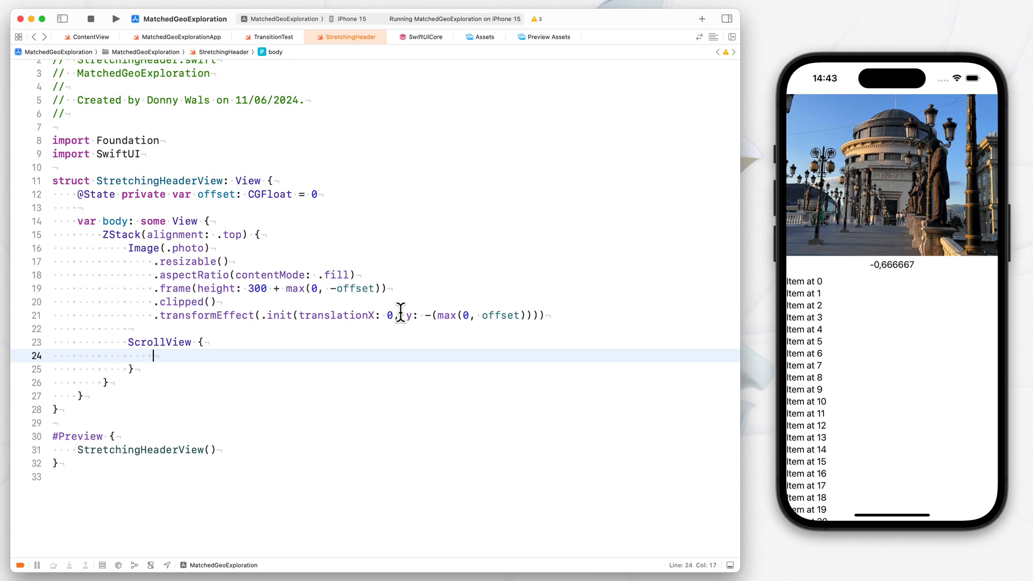
Step: Add a clear 300-high Rectangle and Text("\(offset)") to the ScrollView, then start LazyVGrid
type("Rectangle()")
type(".frame(")
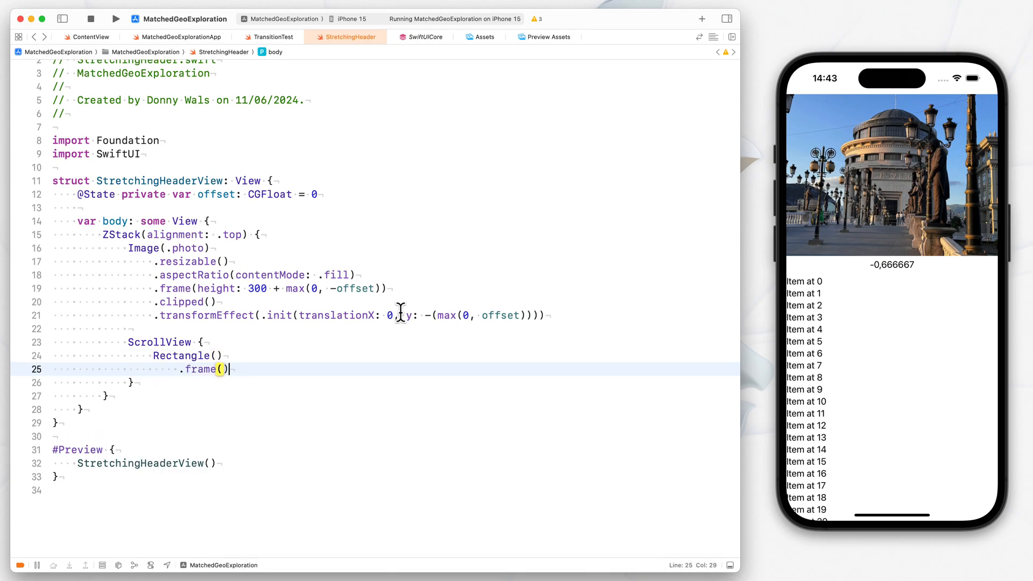
type("height: 30")
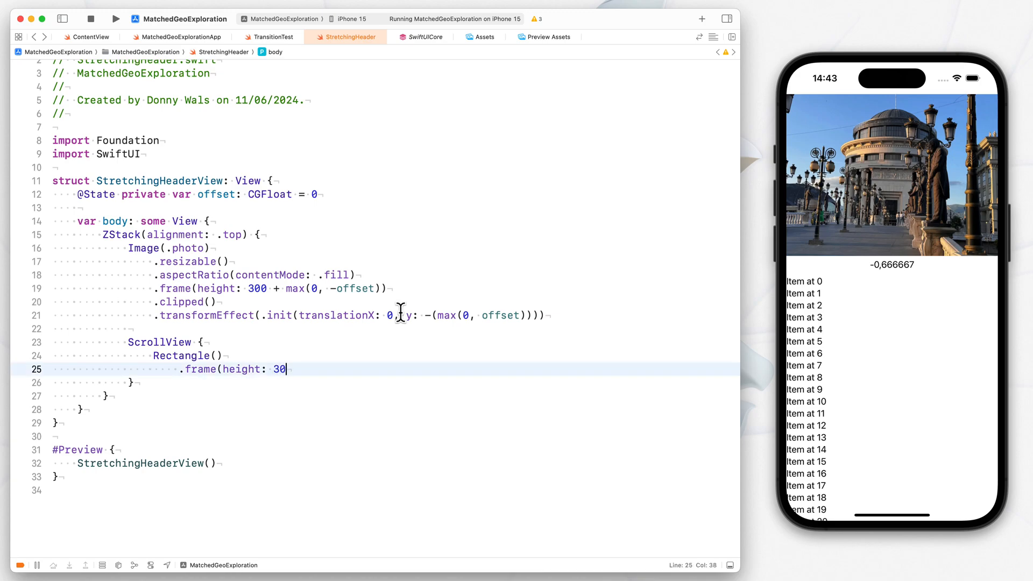
type("0)")
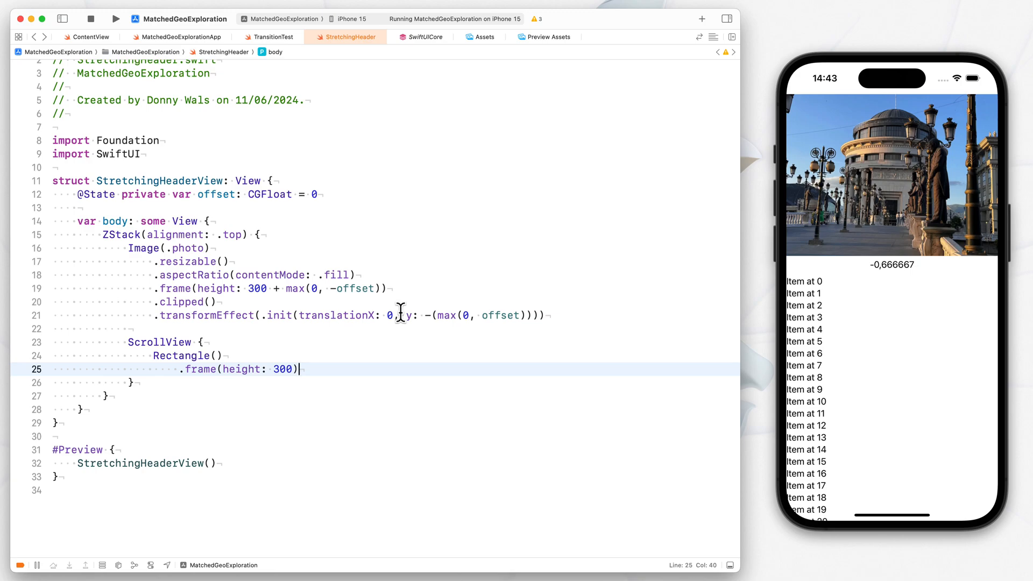
left_click(214, 355)
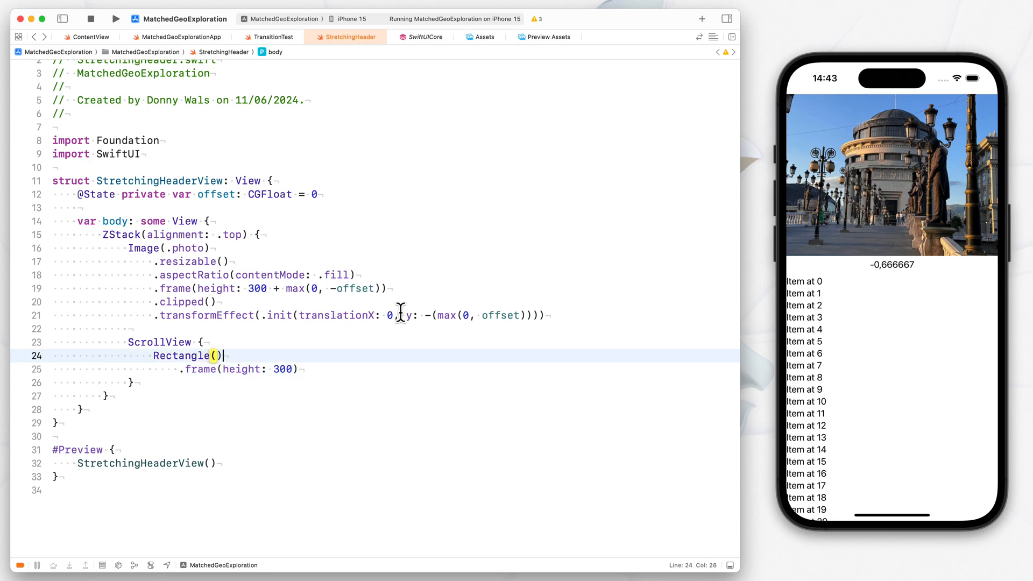
type(".fill(Color.clear")
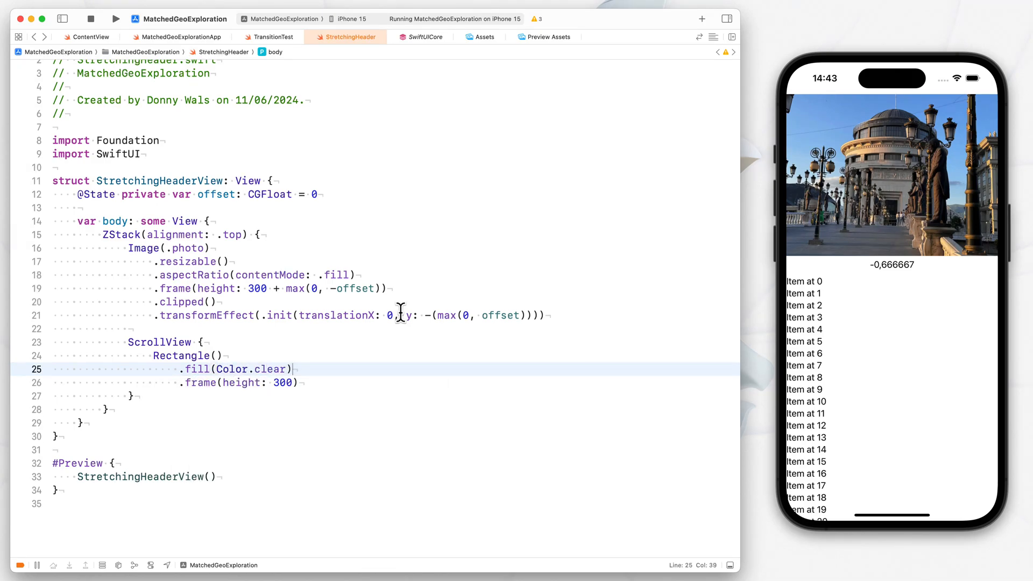
type("Text(\"\\")
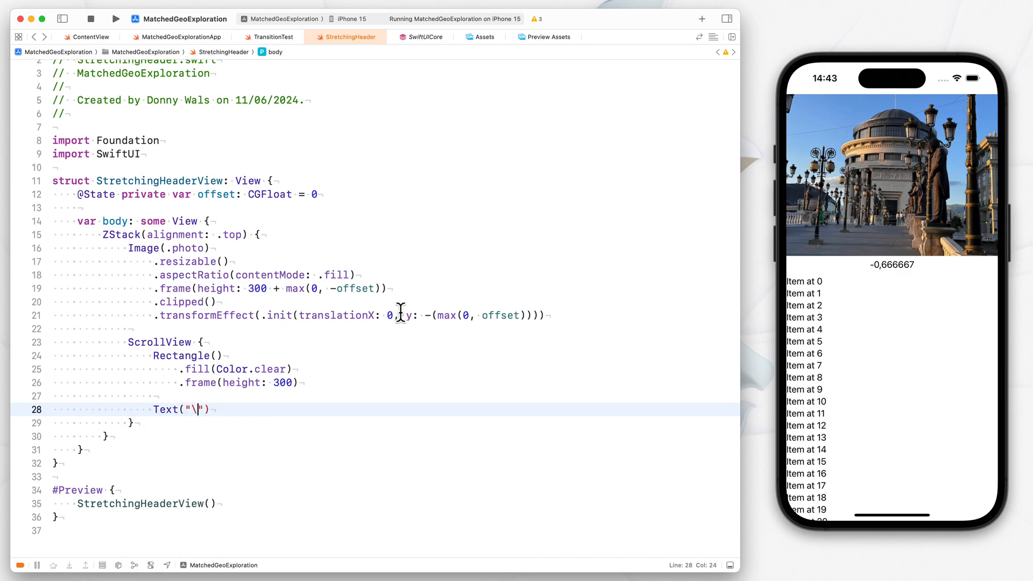
type("(offset")
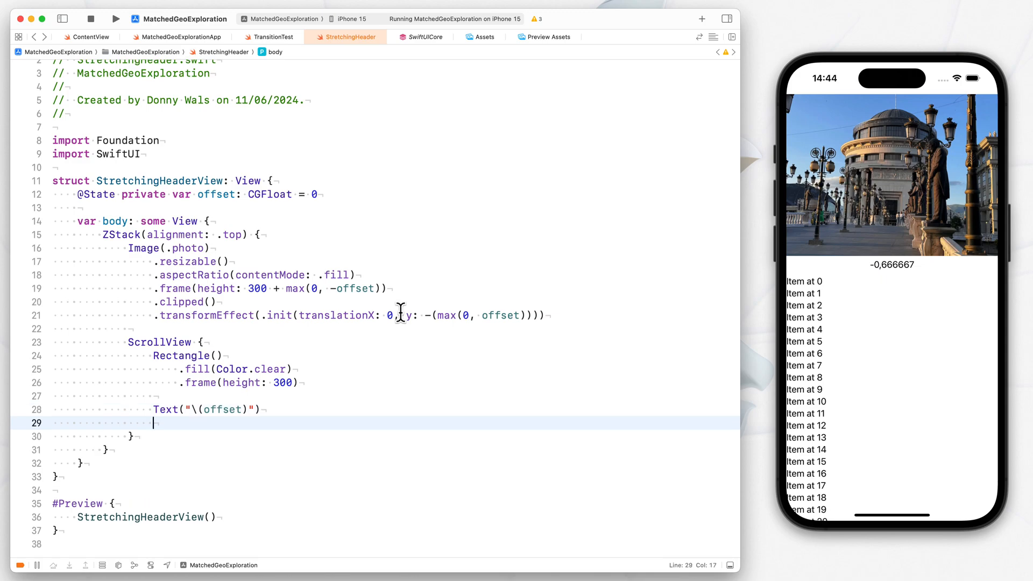
type("LazyVGrid(columns: [GridItem], content: () -> View")
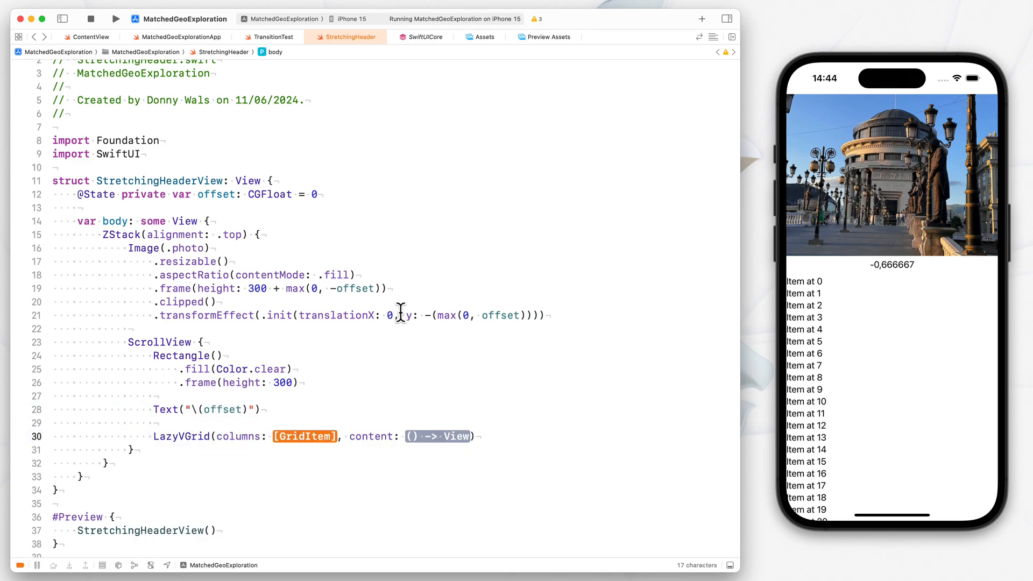
Step: Write a leading LazyVStack with ForEach(0..<100) showing Text "Item at \(item)"
key("delete")
type("LazyVGrid(alignment: .leading) {")
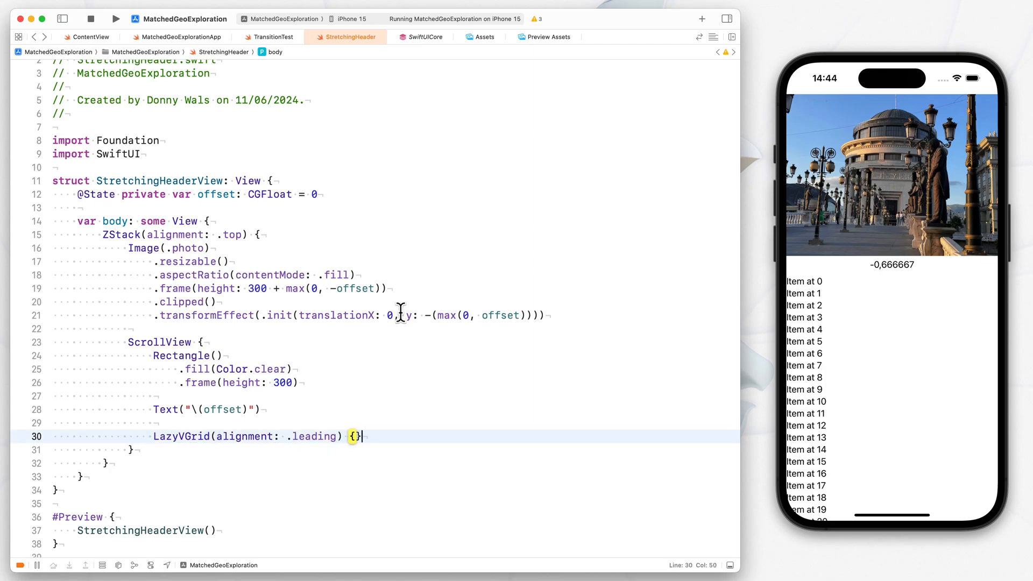
type("S")
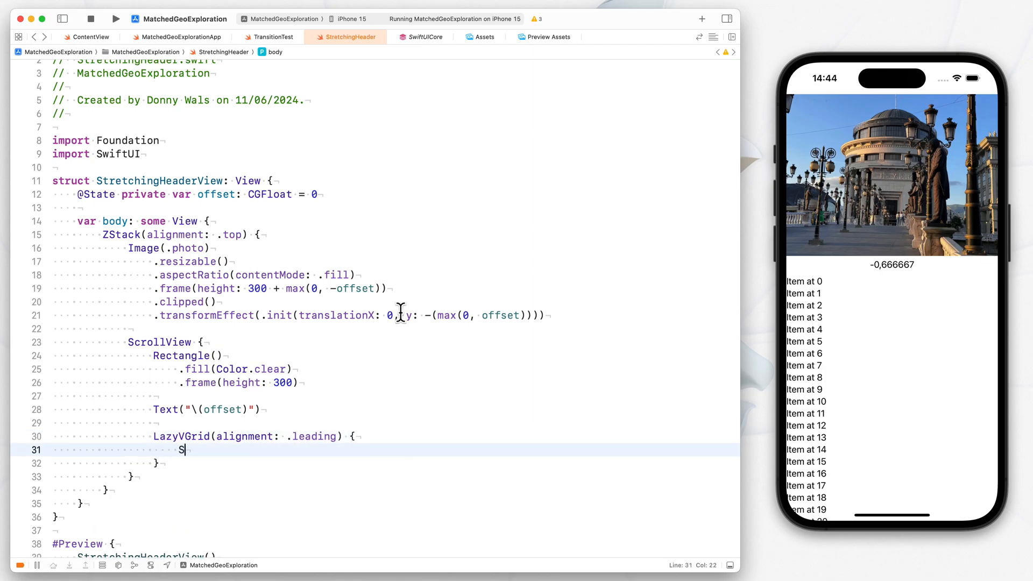
type("ore")
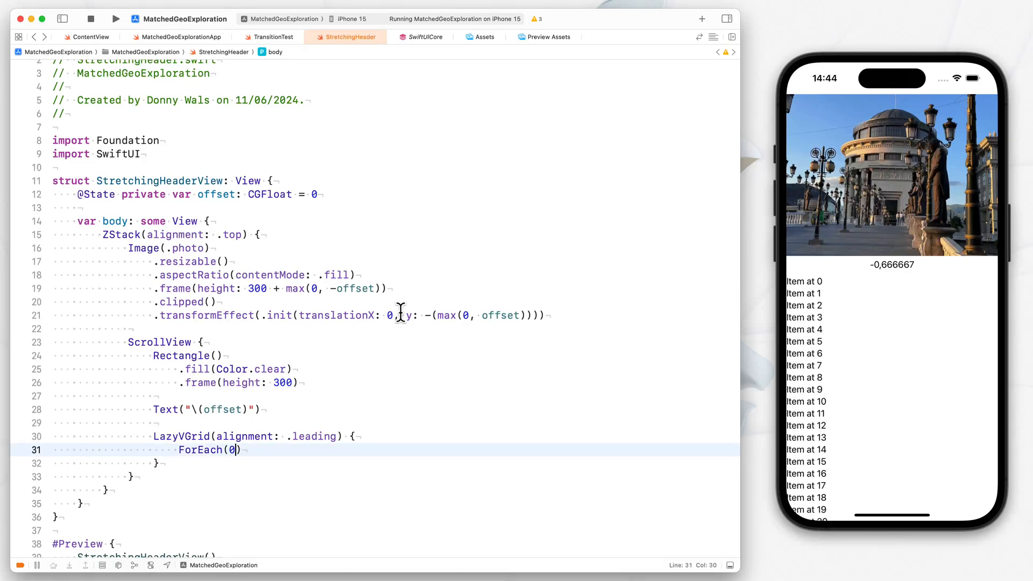
type("..<1")
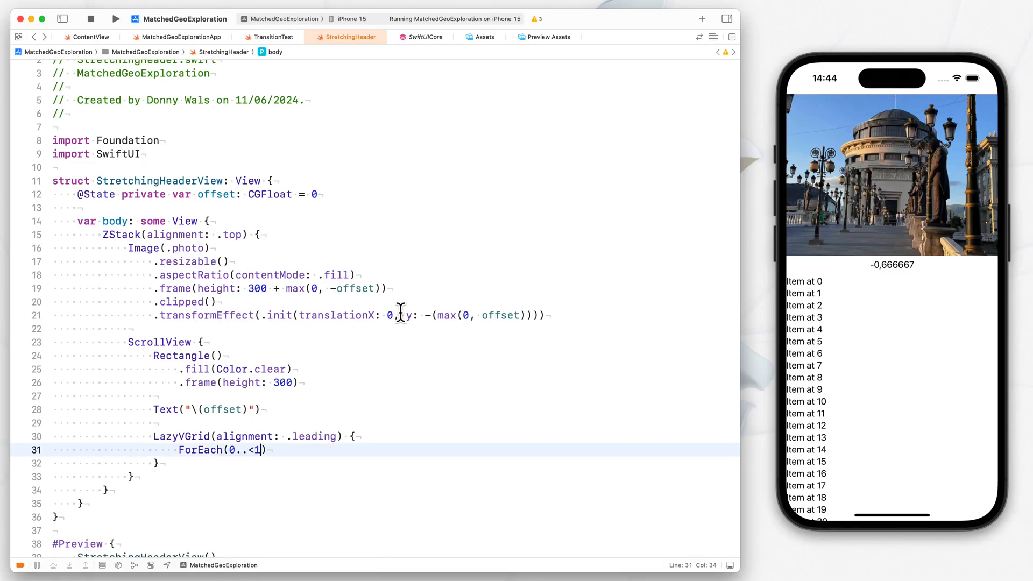
type("00, id: \\.self")
type("Text(\"")
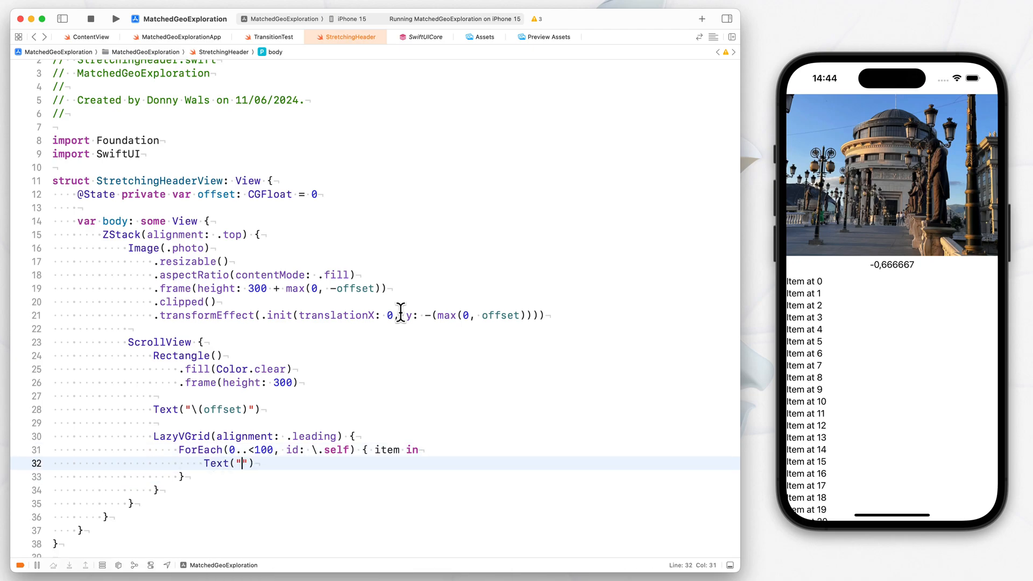
type("Item at \\)")
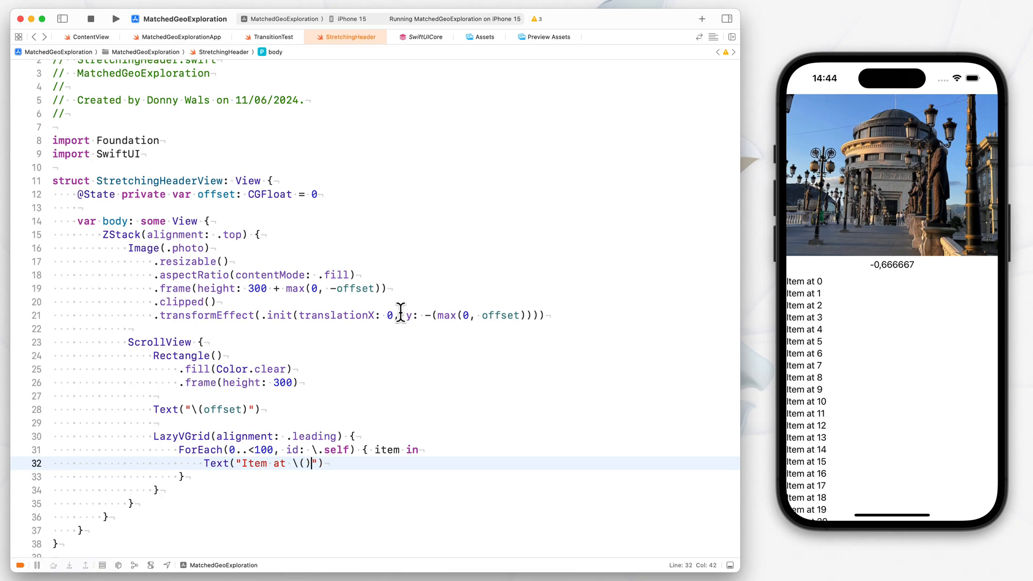
type("item")
left_click(210, 436)
type("Stack")
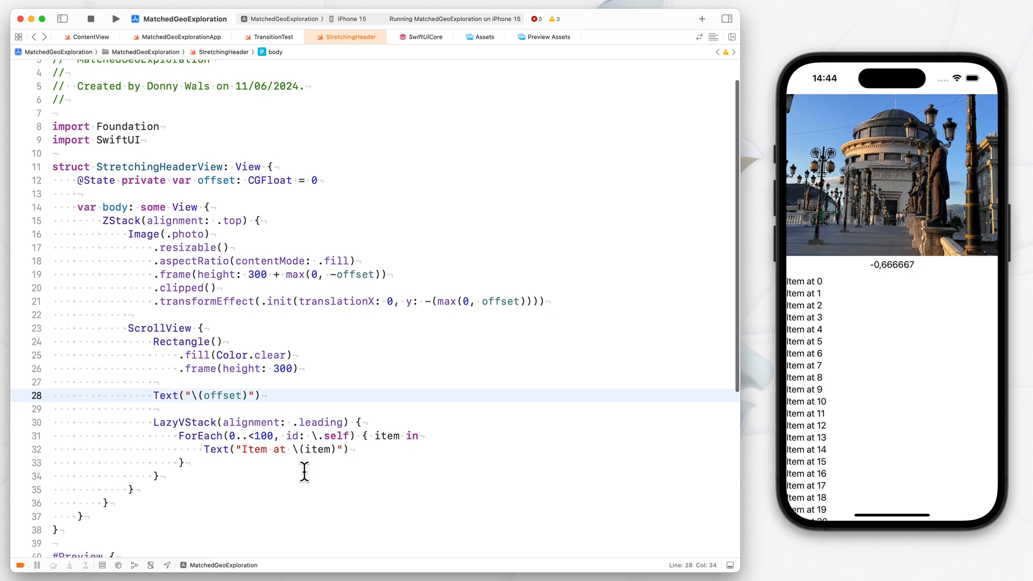
Step: Close the debug area and add a blank line after the ScrollView's closing brace
scroll("up", 3)
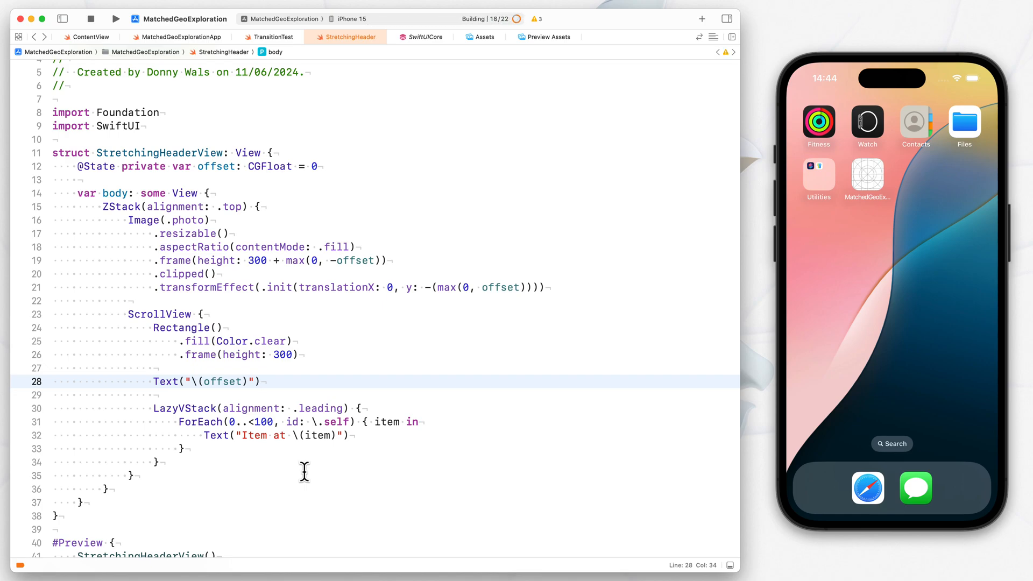
left_click(115, 18)
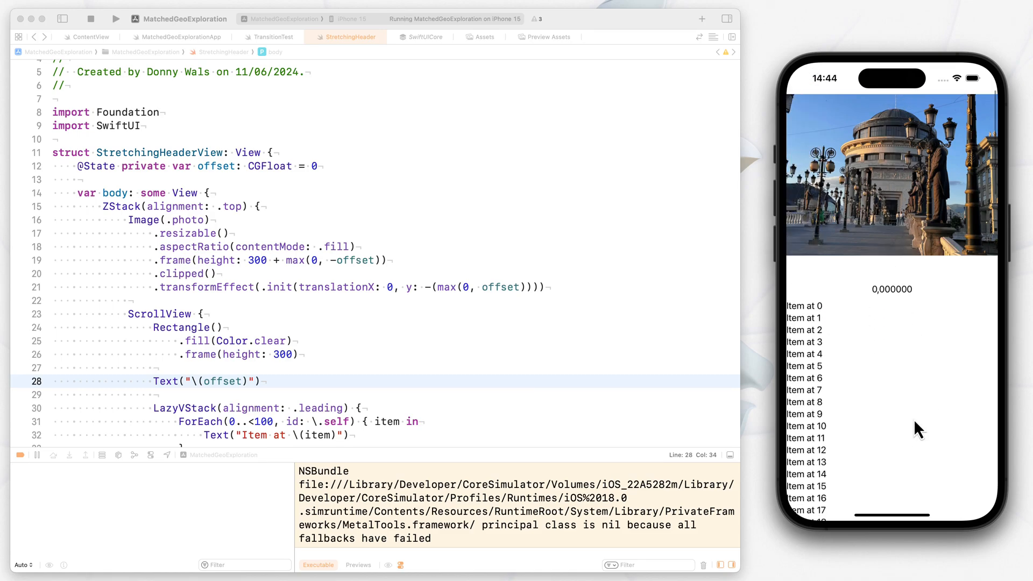
left_click(490, 300)
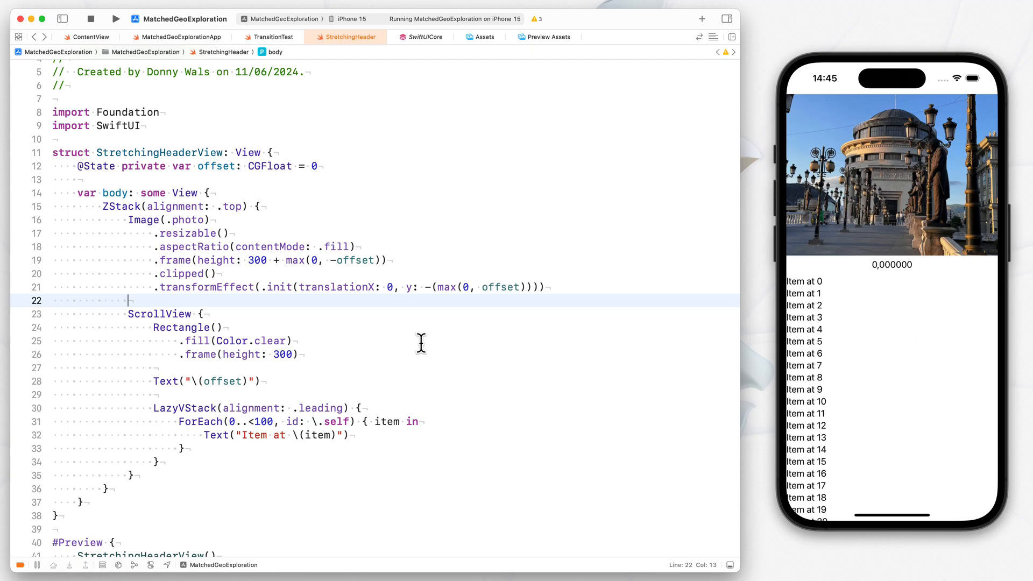
scroll("down", 3)
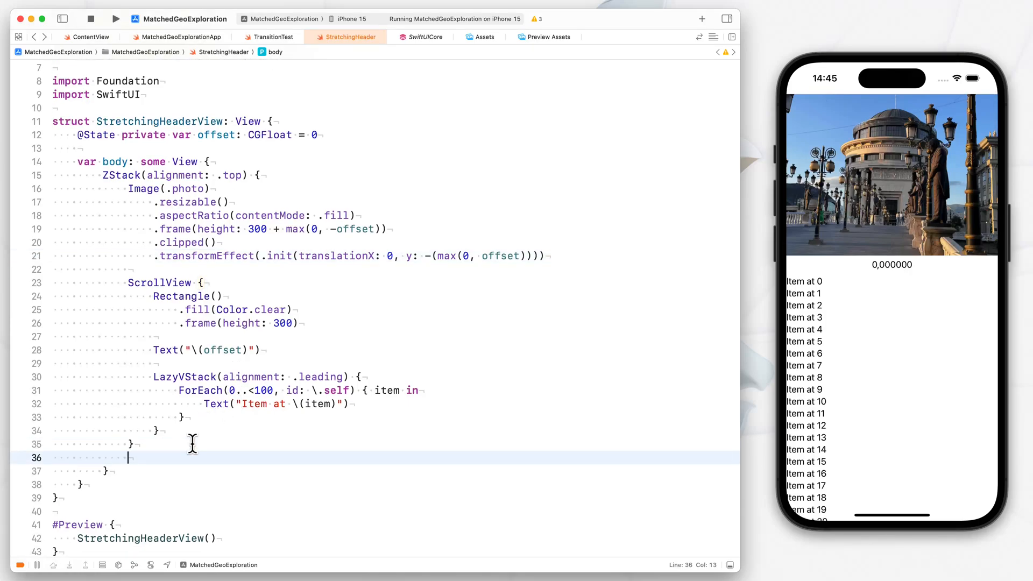
Step: Add .onScrollGeometryChange(for: CGFloat.self) with an 'of' closure returning geo.contentOffset.y
type(".onSc")
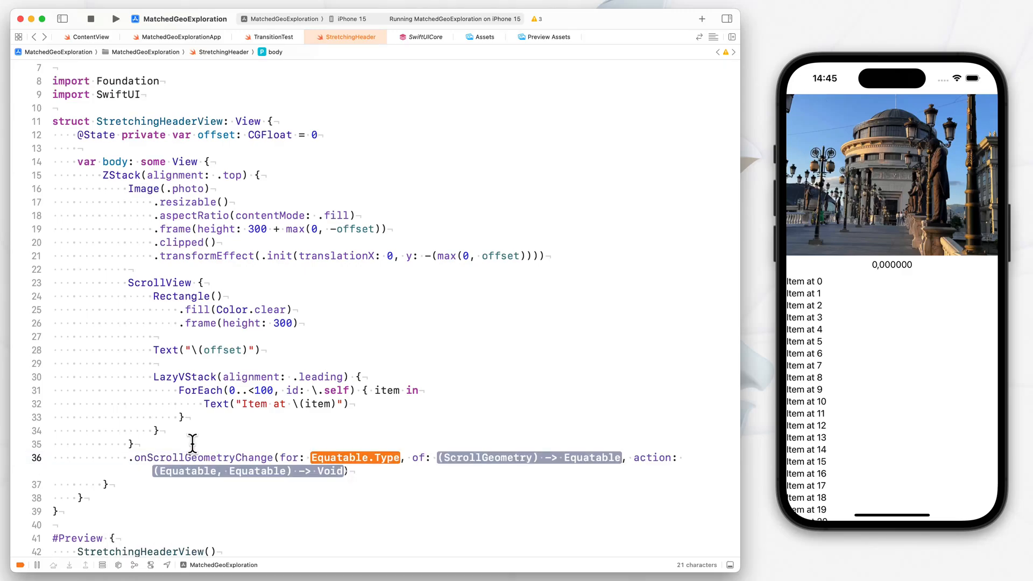
type("CGF\\.s")
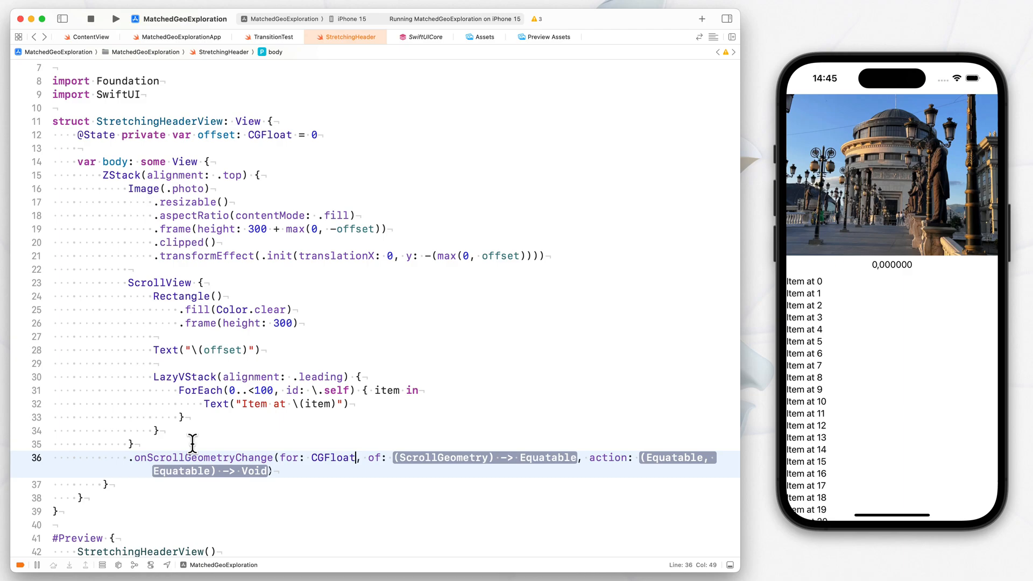
type(".self")
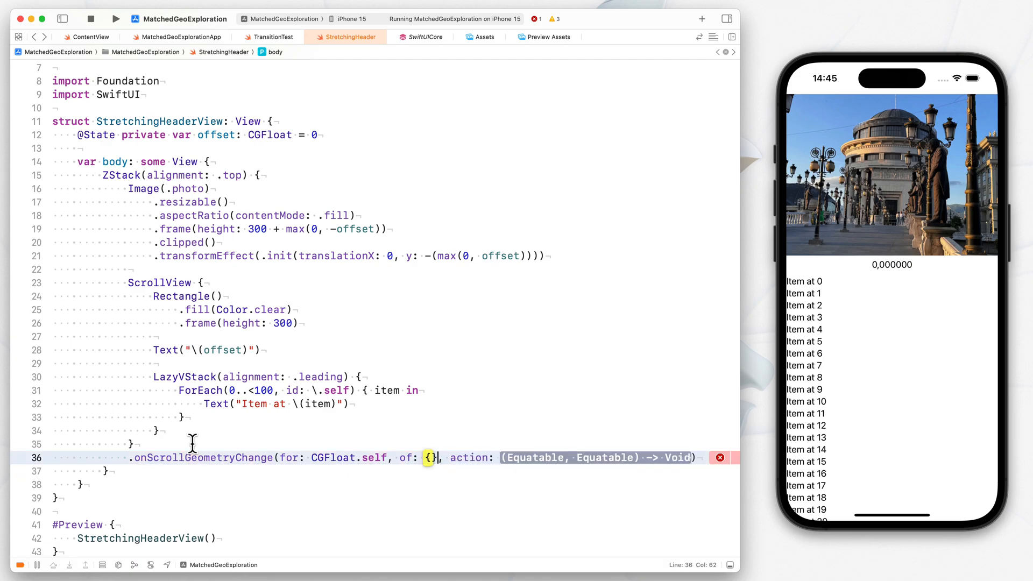
type("geo ui")
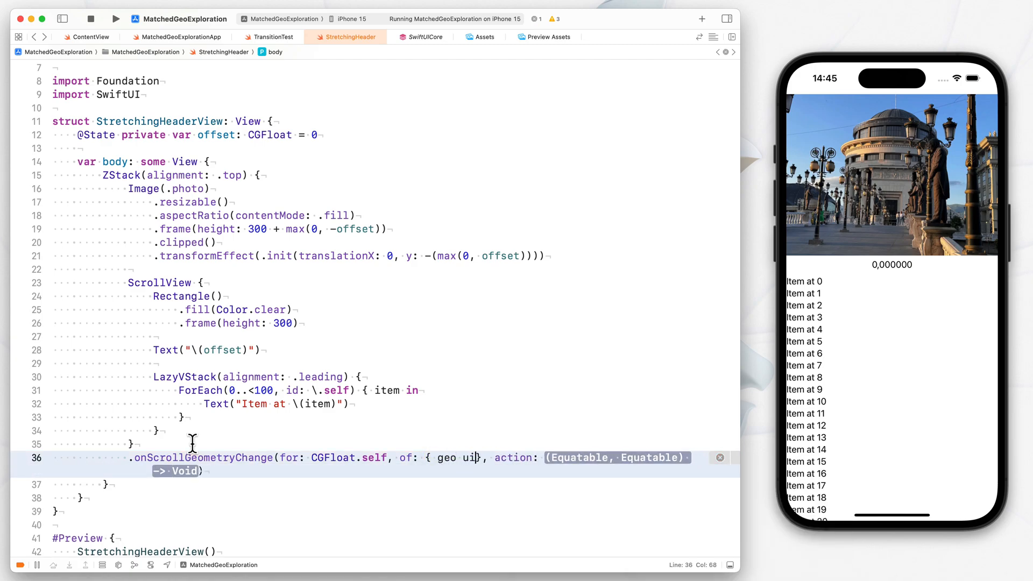
type("in")
type("geio")
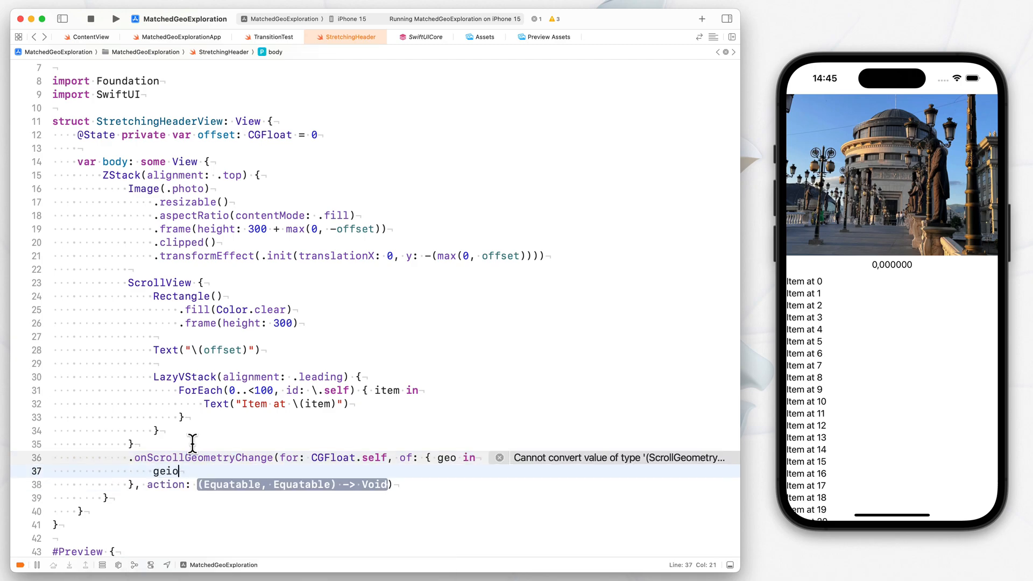
type(".")
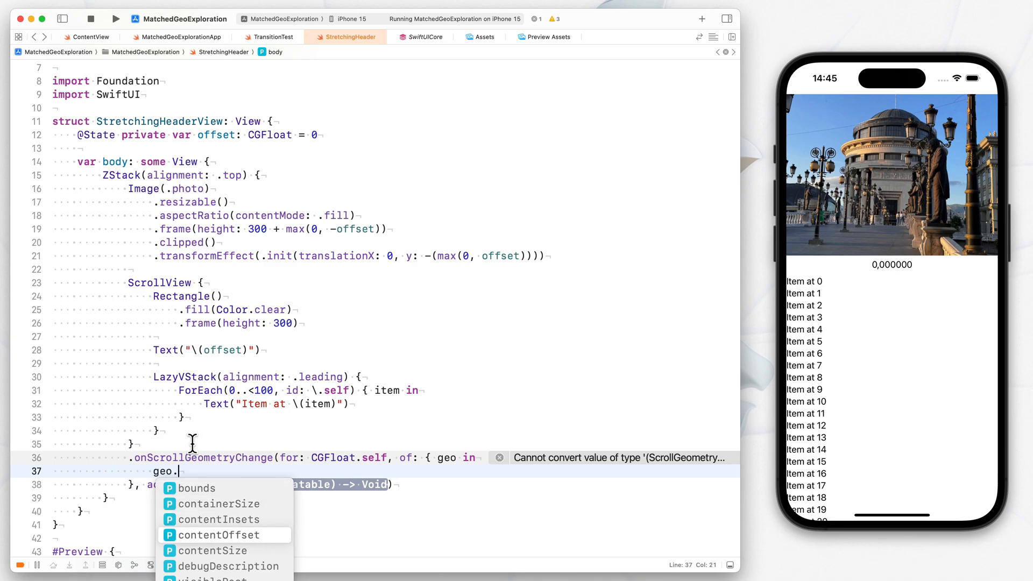
mouse_move(218, 520)
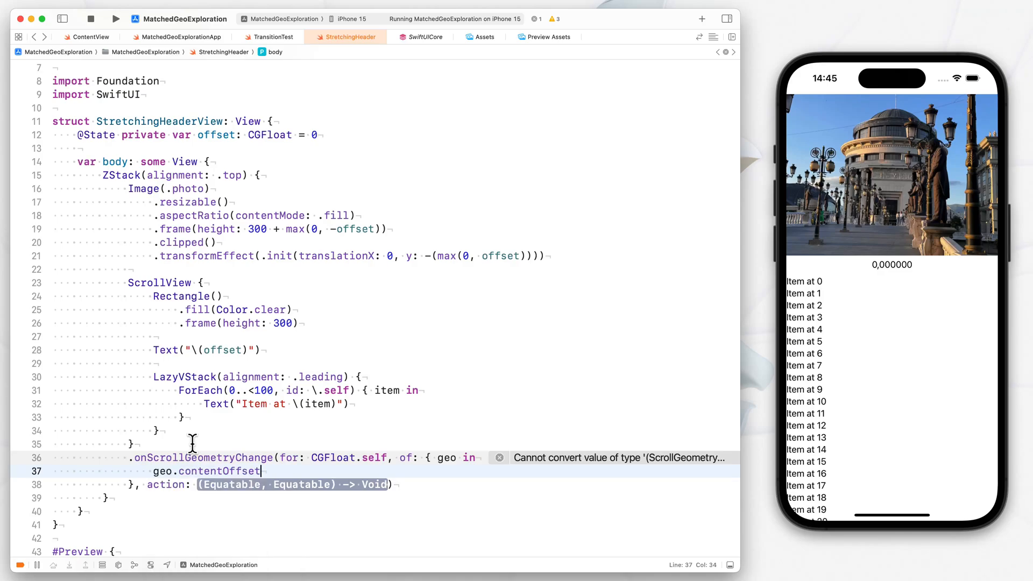
type(".y")
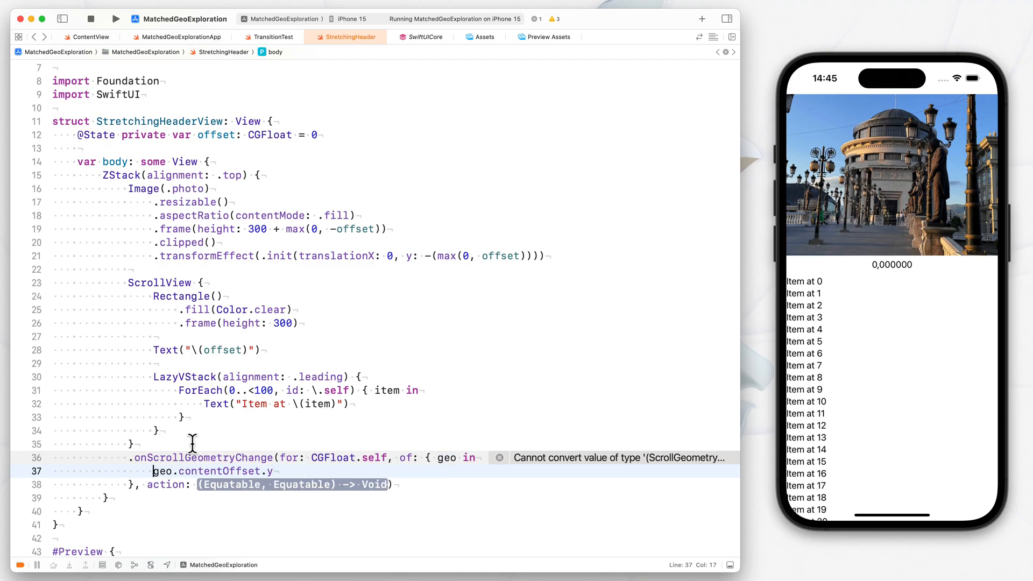
type("return")
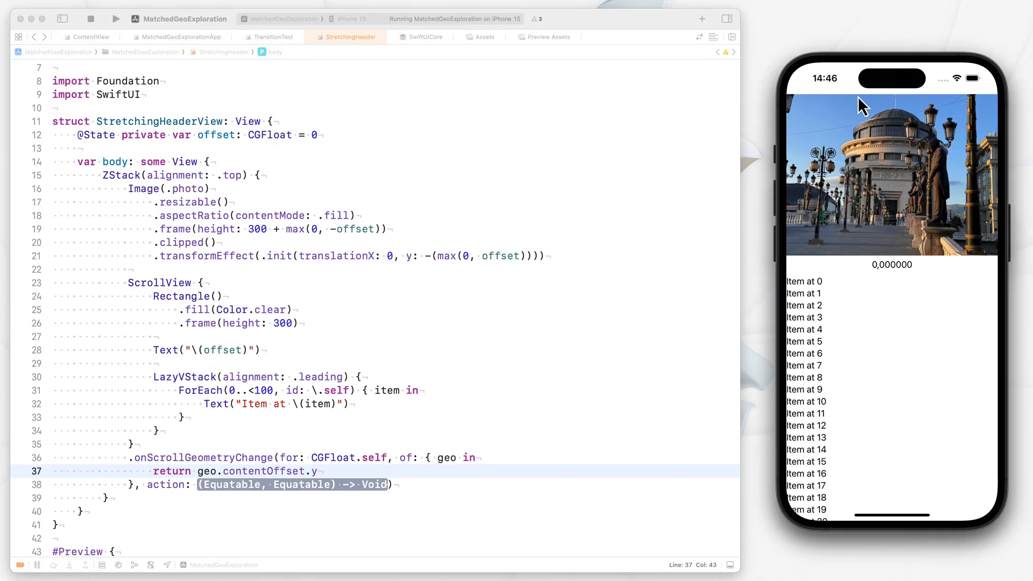
mouse_move(816, 108)
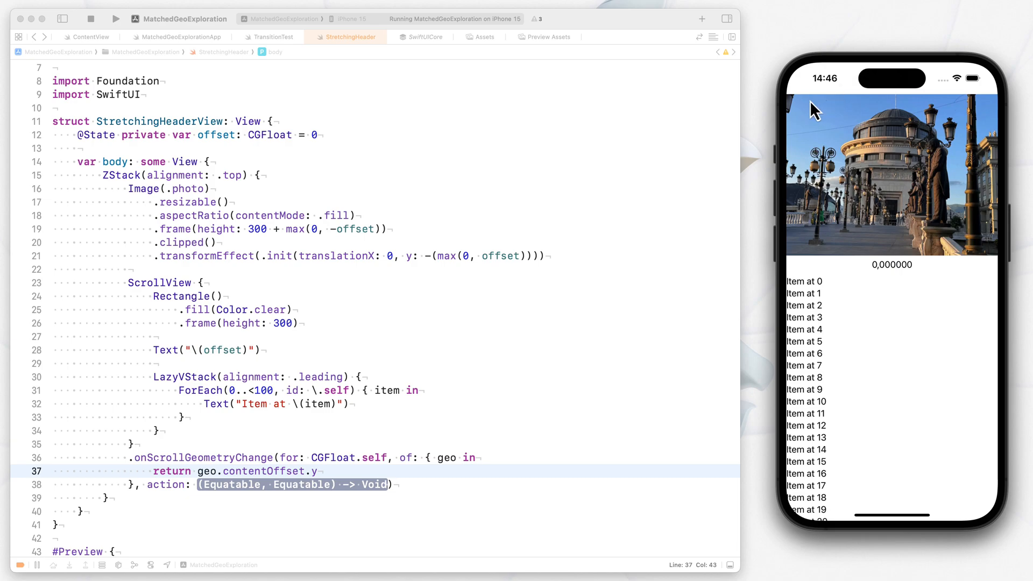
mouse_move(875, 117)
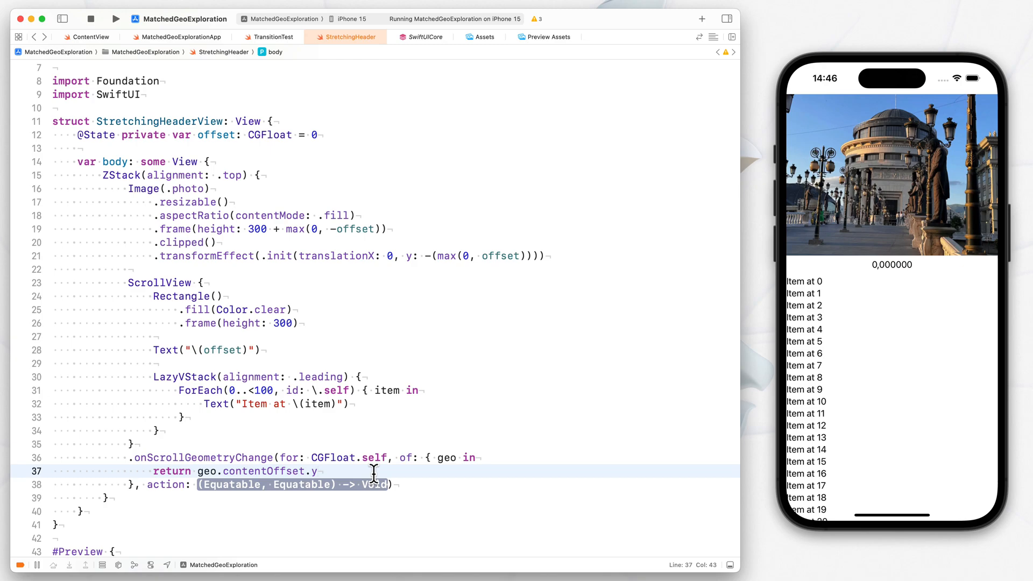
Step: Add geo.contentInsets.top to the returned offset and expand the action placeholder into a closure
type("+")
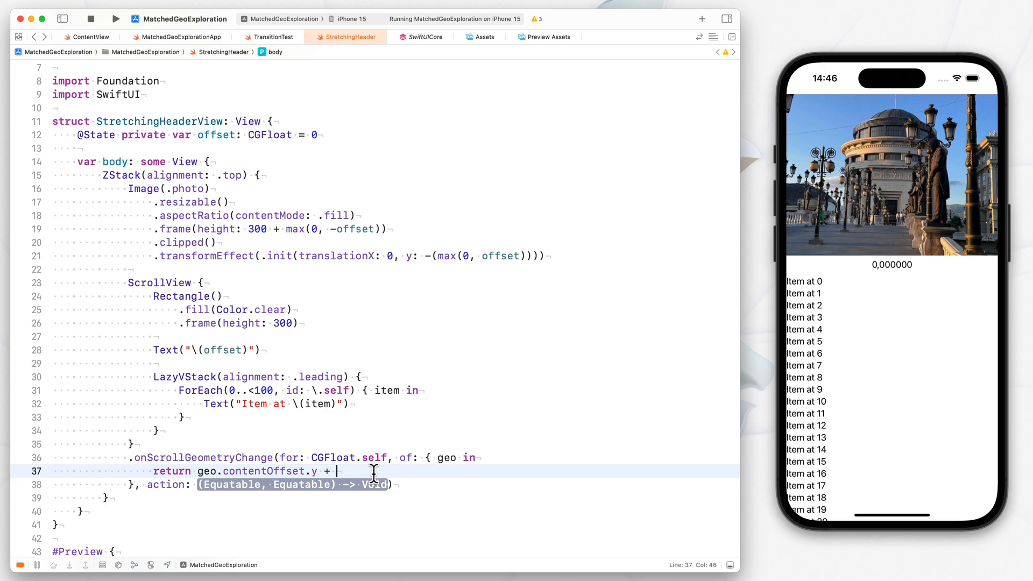
type("geo.contentInsets.to")
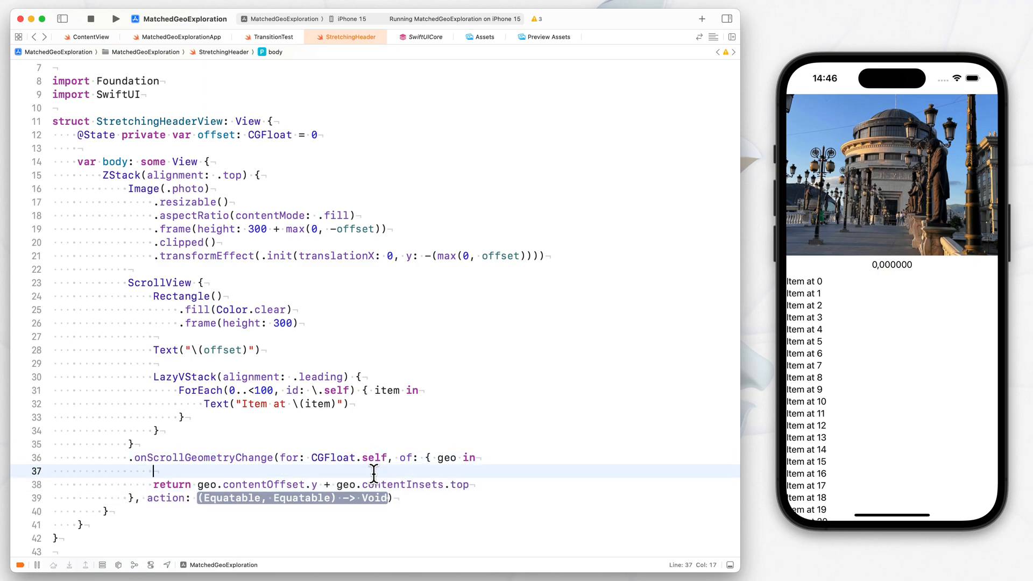
type("print(")
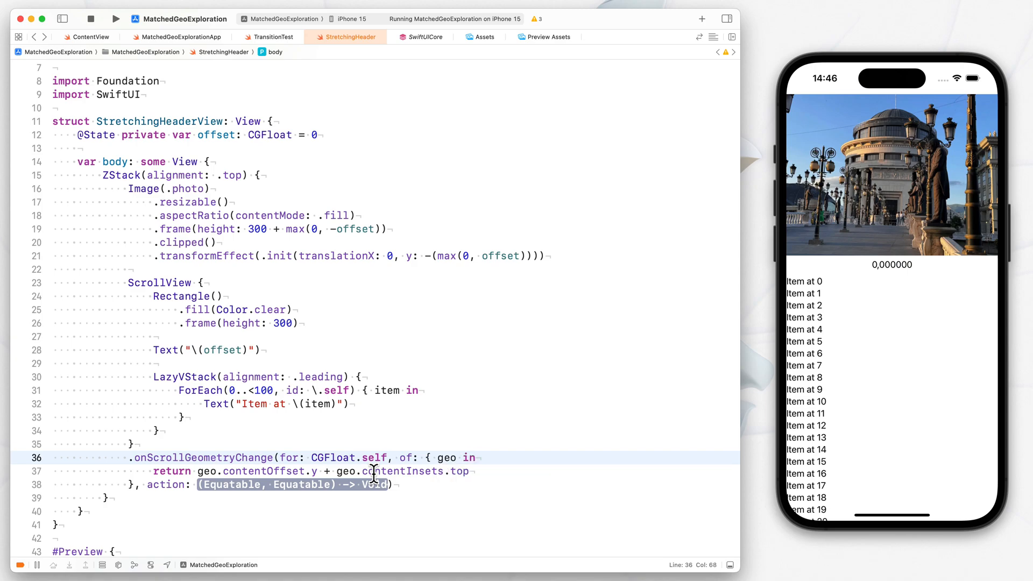
left_click(393, 484)
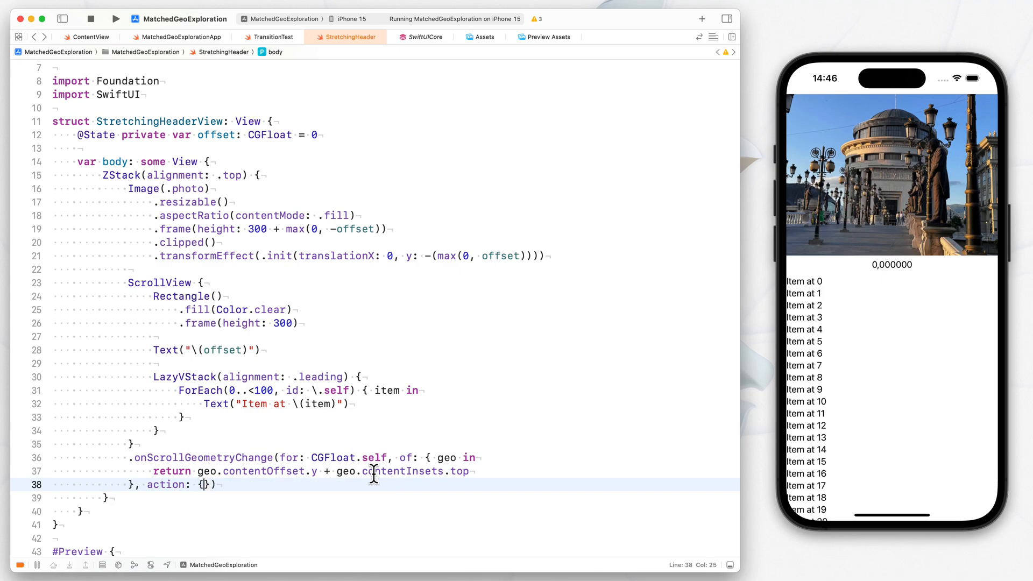
Step: Give the action closure 'new, old in' parameters and assign 'offset = new' inside it
type("new, old")
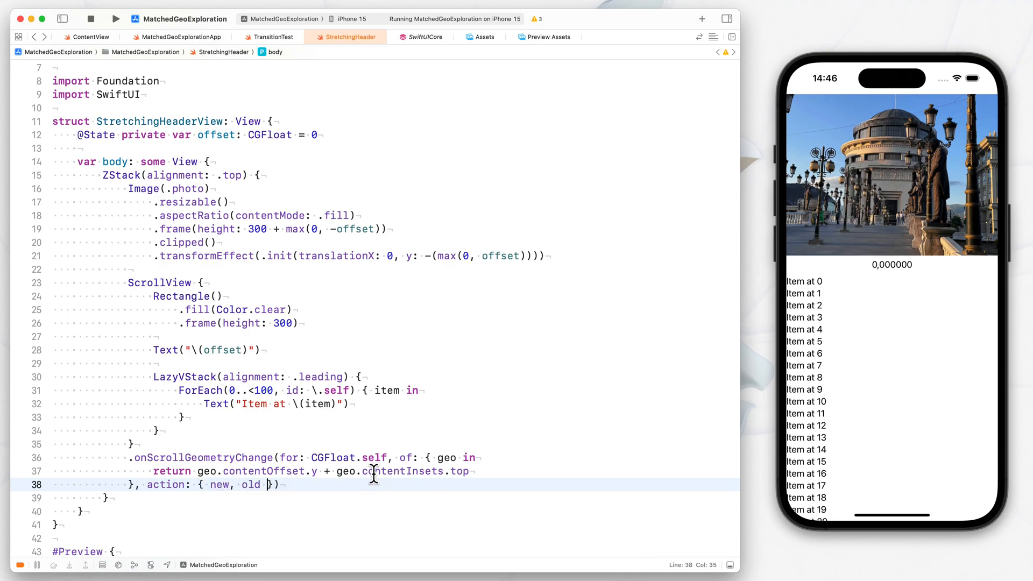
type("Int")
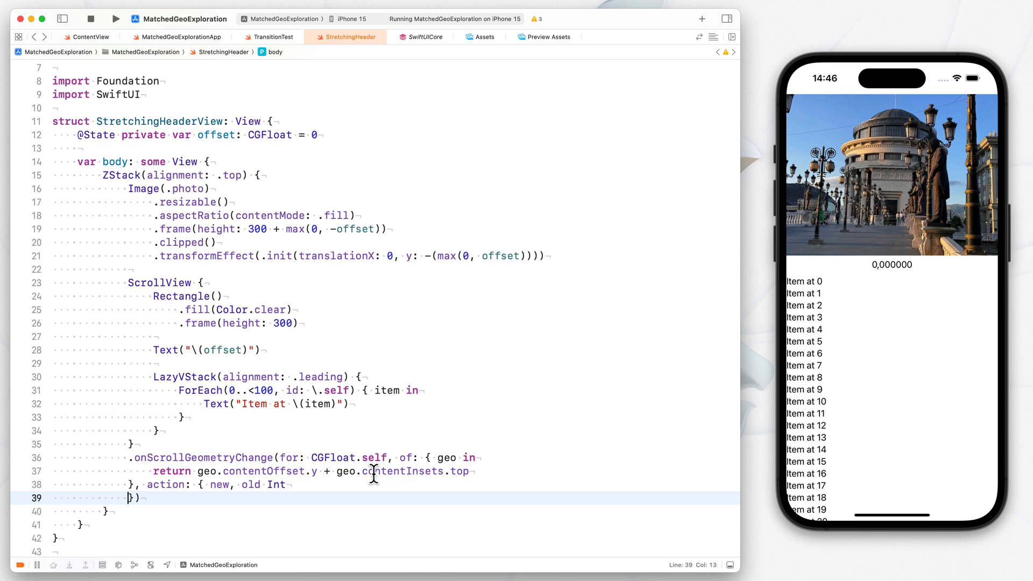
type("in")
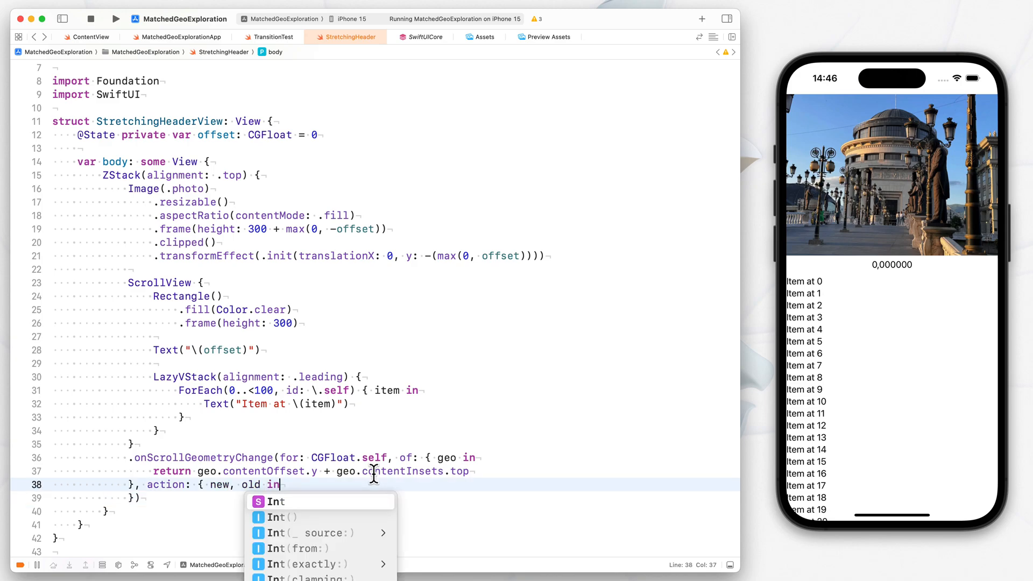
key("Return")
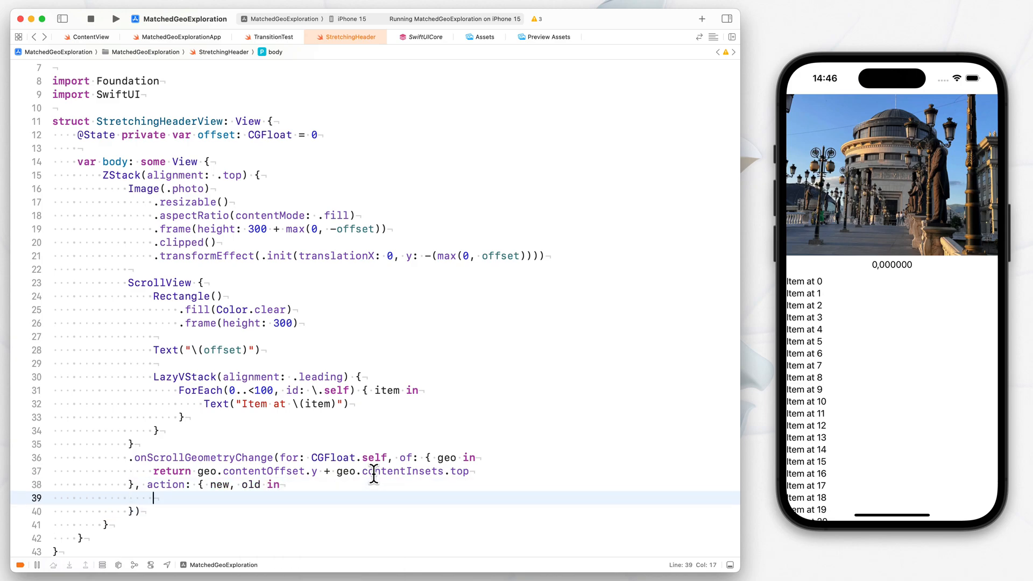
type("offset = new")
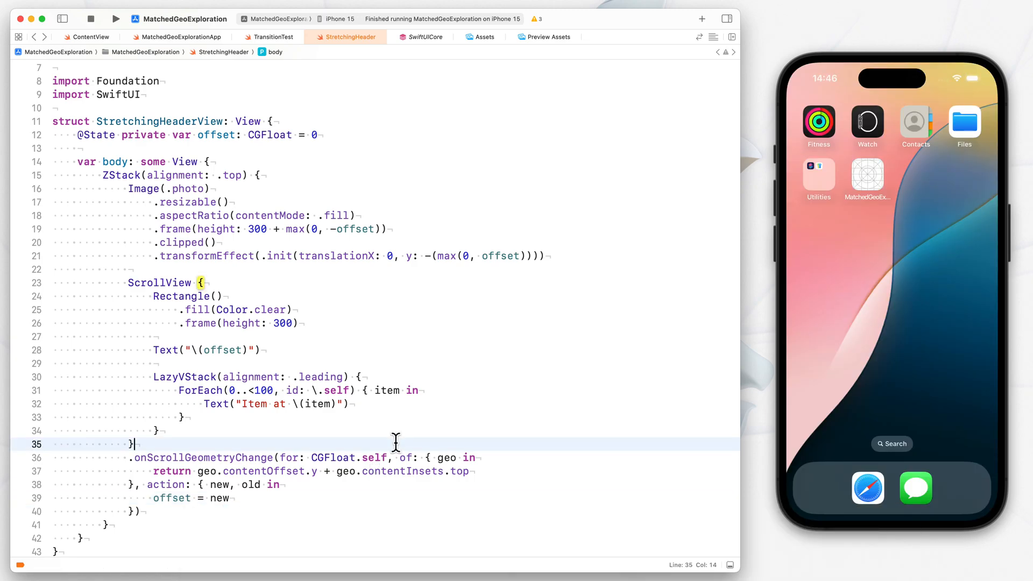
Step: Pull the list down in the simulator so the header stretches and offset reads about -57.67
left_click(115, 18)
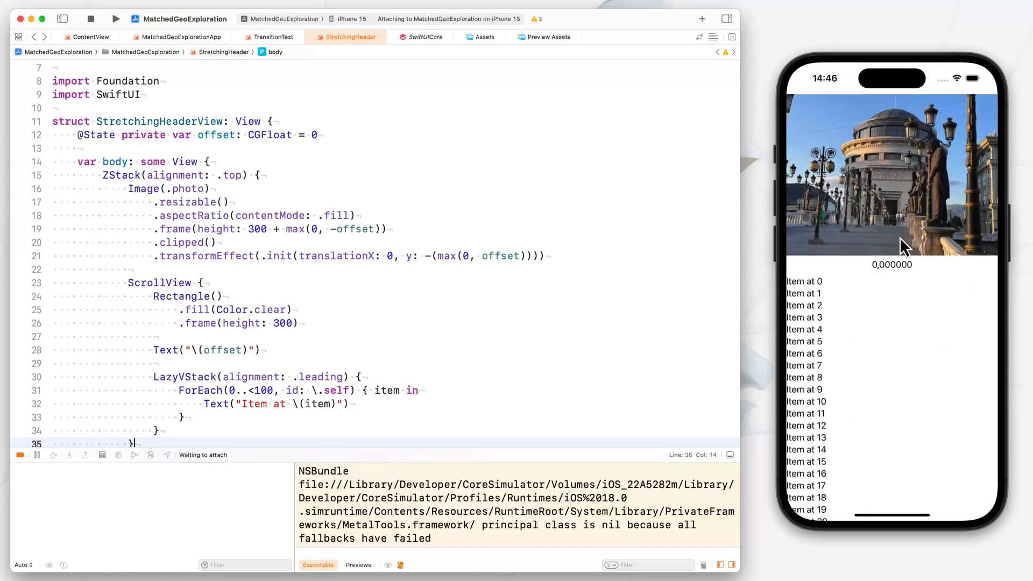
scroll("down", 3)
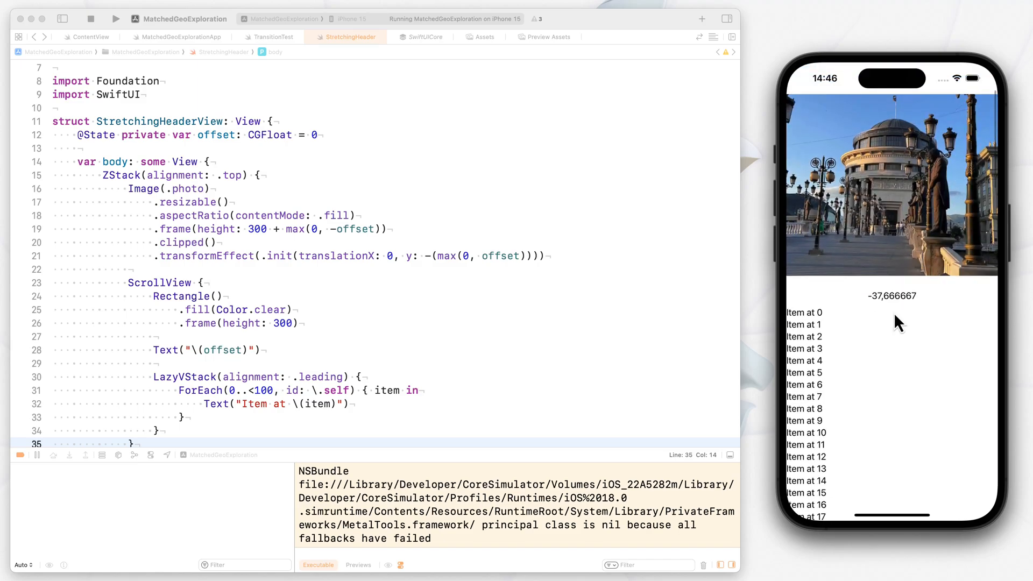
scroll("down", 3)
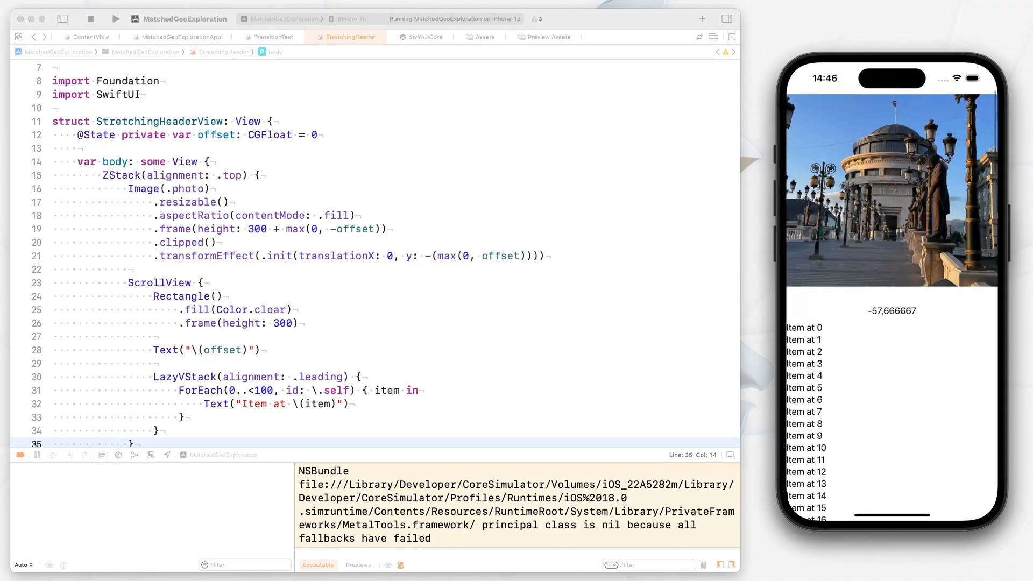